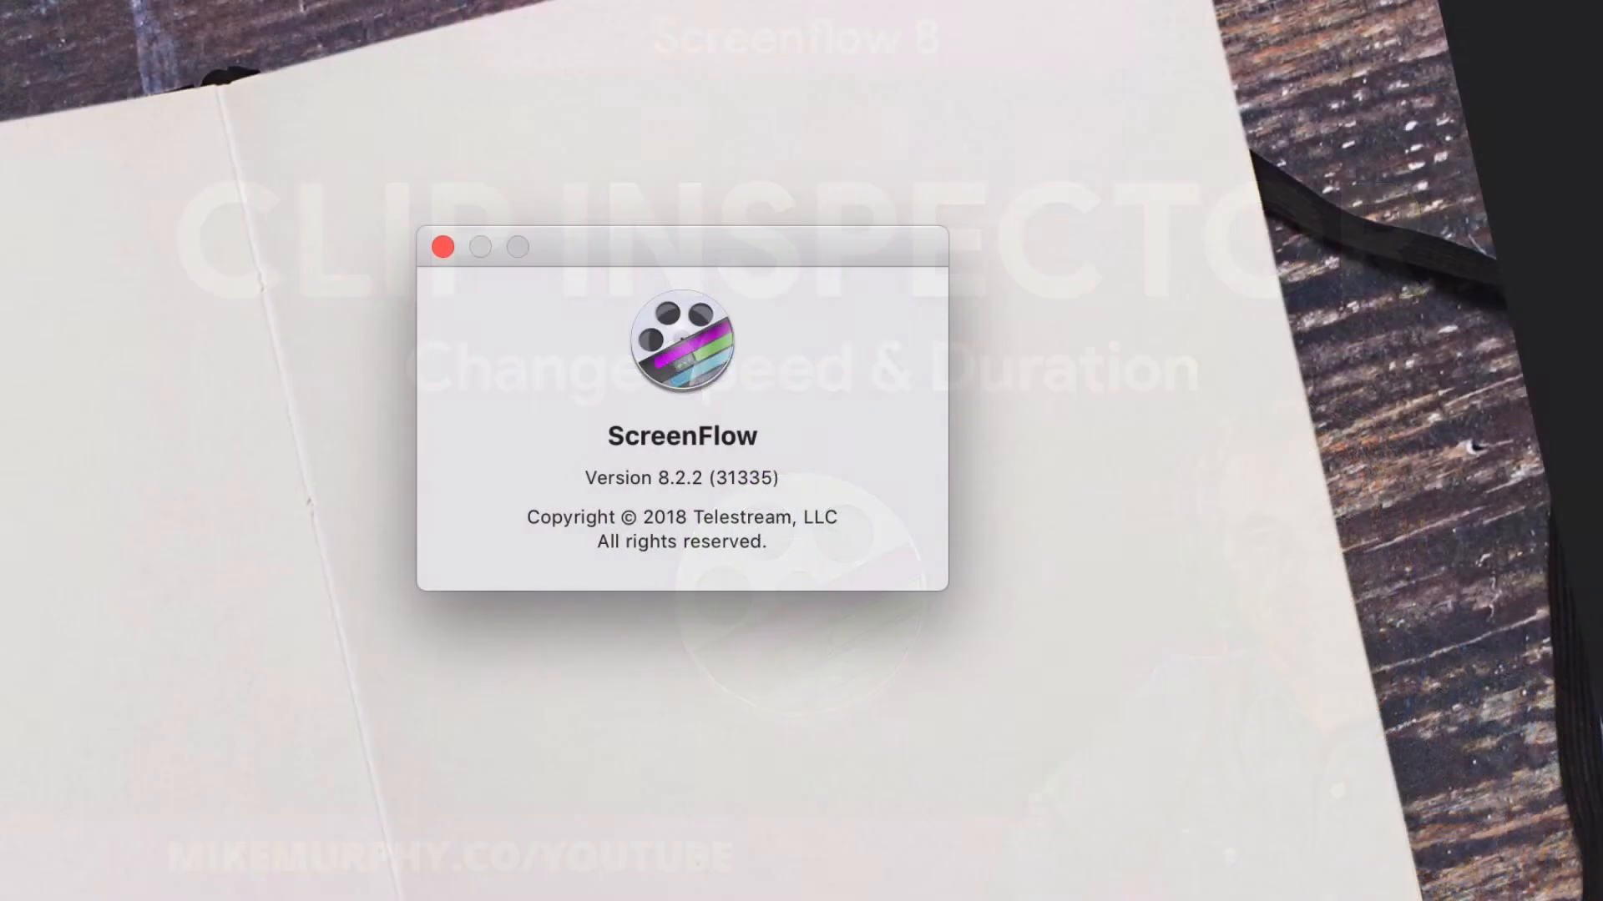
Step: Select the screen recording clip to show its Clip Inspector at 14.6 secs, 100% speed
{"action": "left_click", "coordinate": [442, 248]}
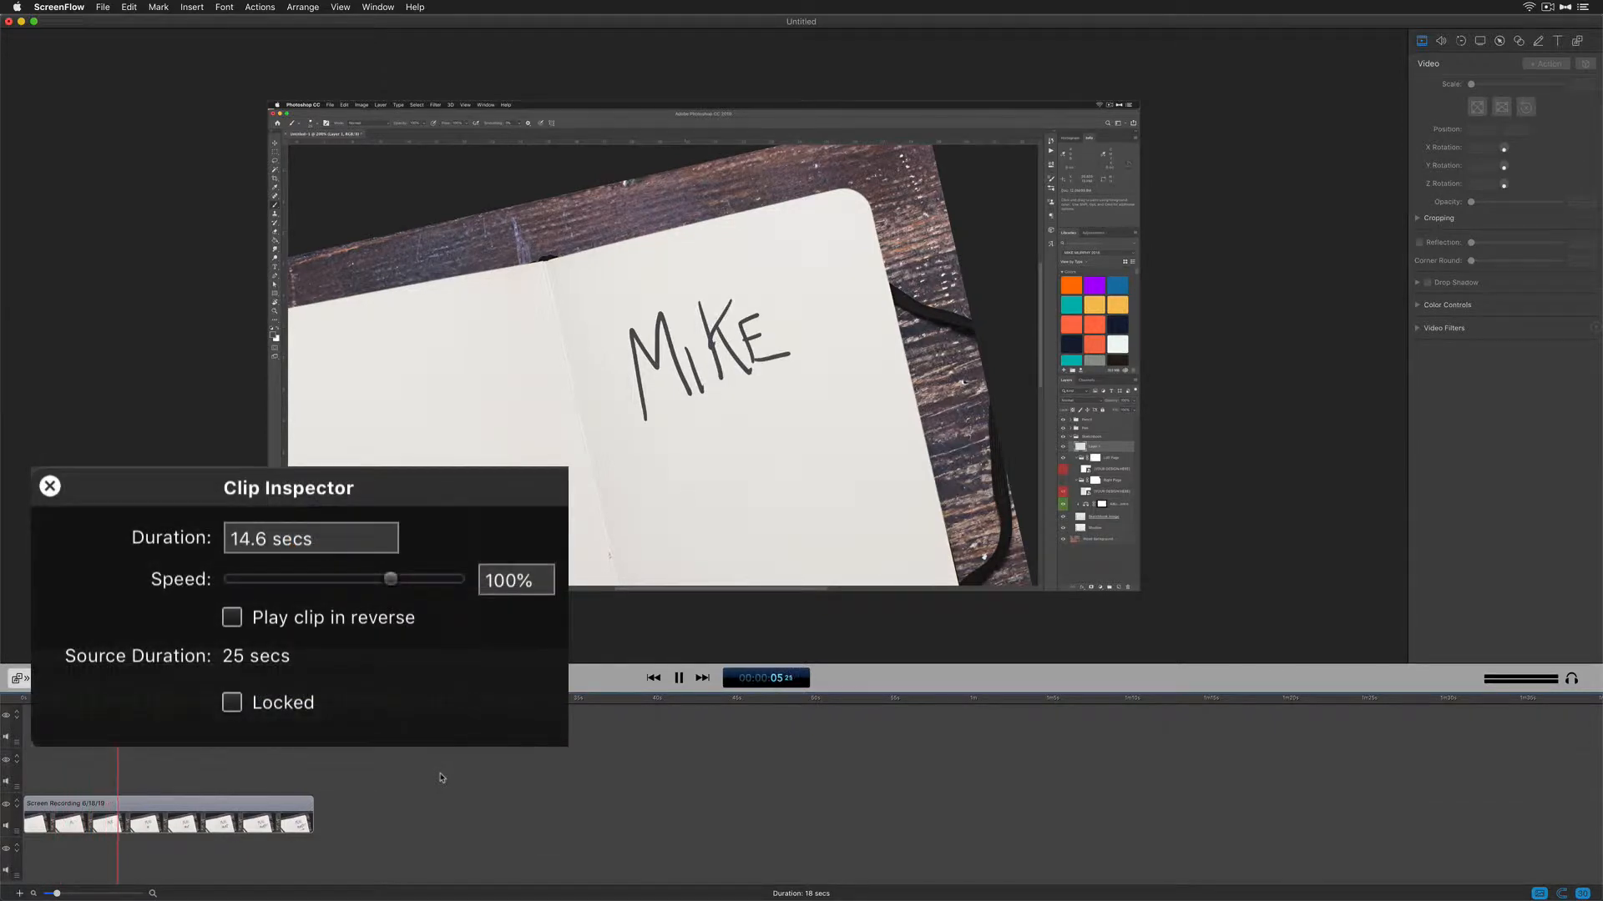
Step: Reopen the Clip Inspector for the screen recording clip, showing 18.3 secs at 100%
{"action": "left_click", "coordinate": [49, 486]}
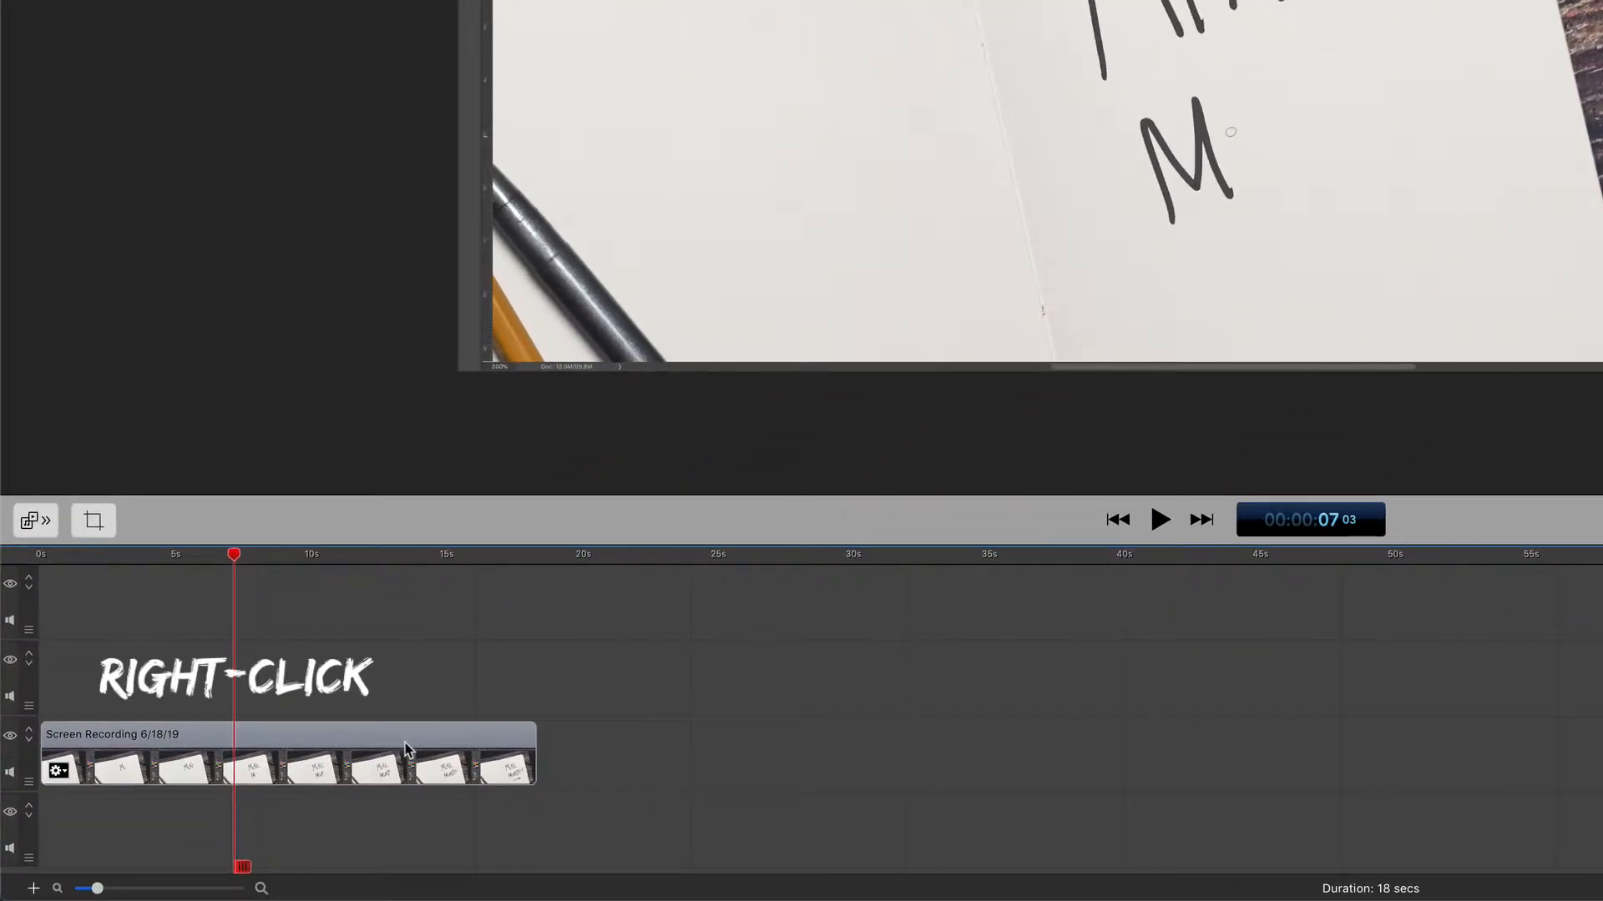
{"action": "right_click", "coordinate": [408, 752]}
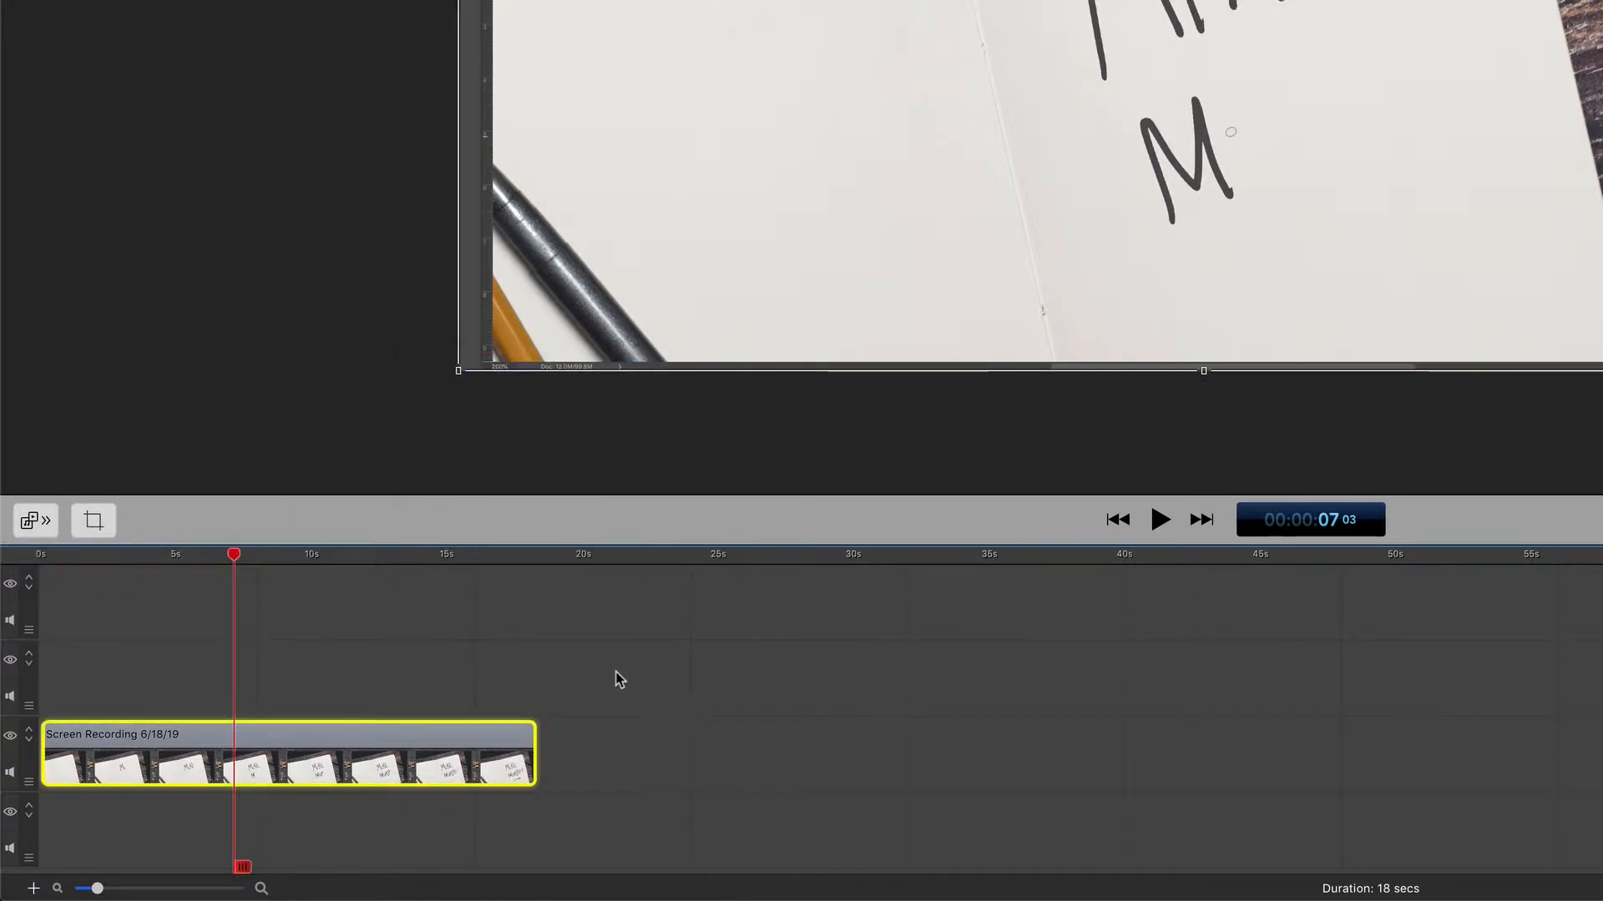
{"action": "double_click", "coordinate": [326, 762]}
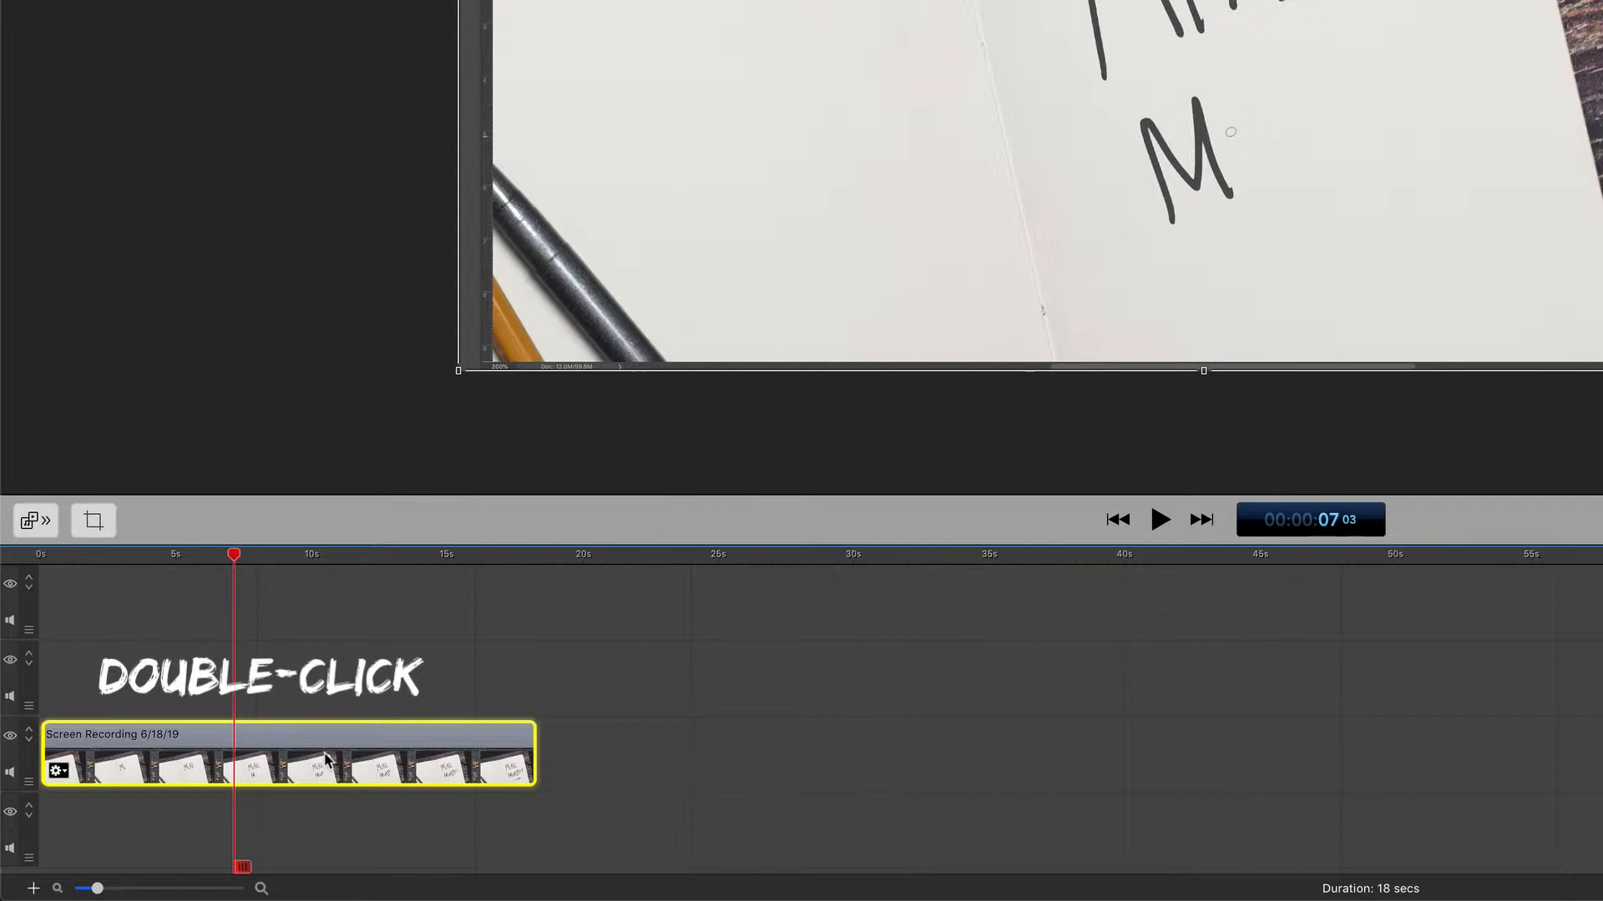
{"action": "double_click", "coordinate": [326, 768]}
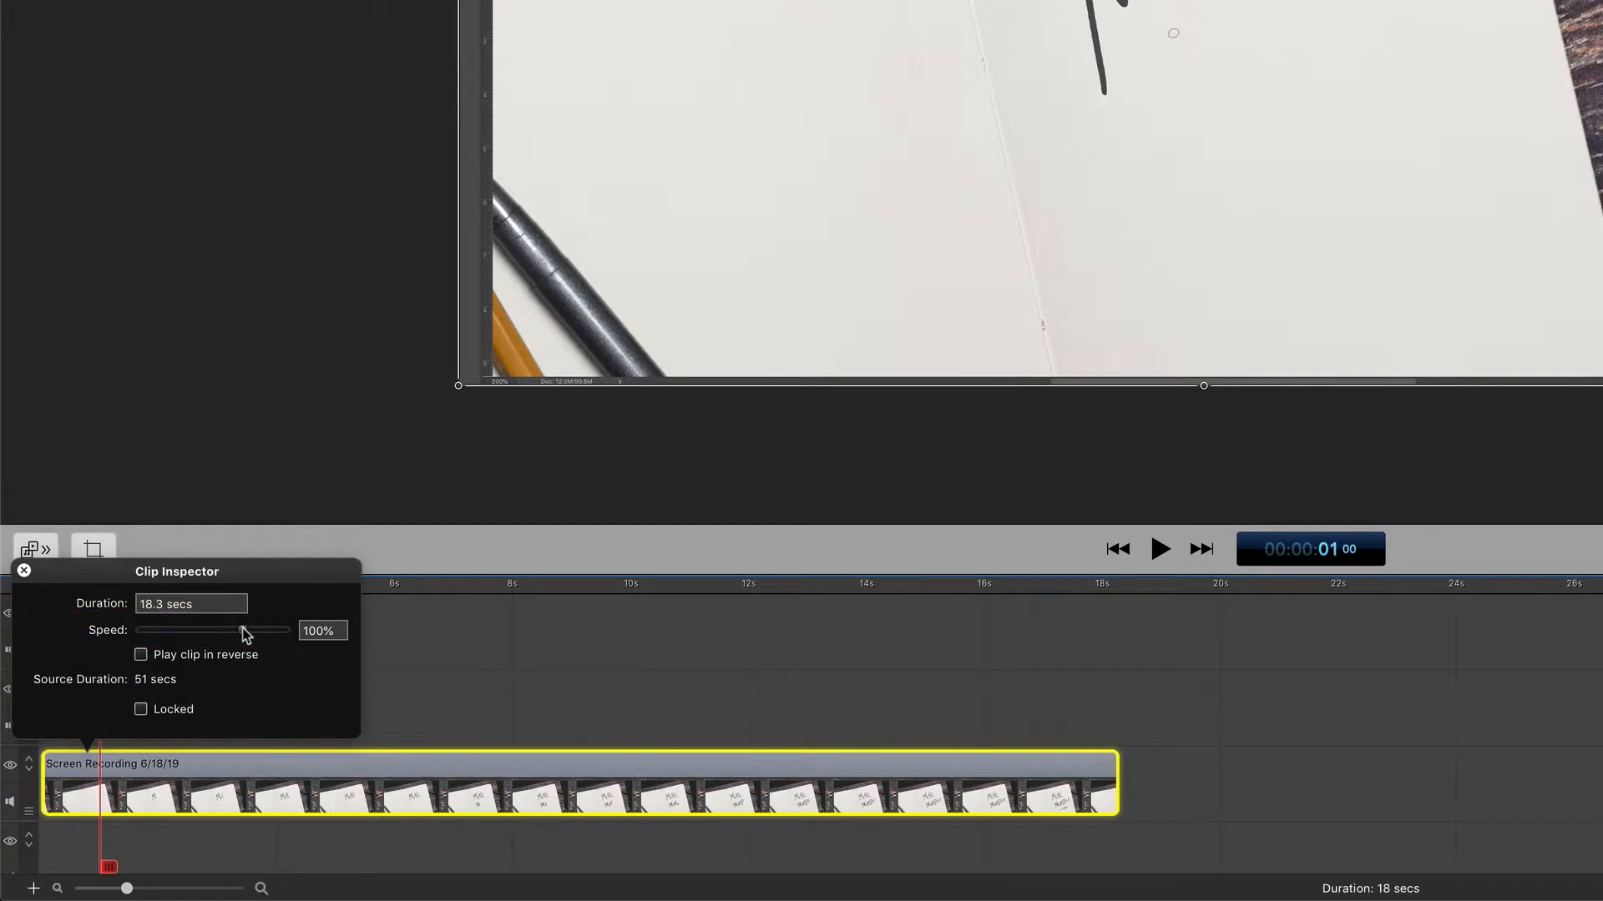
Step: Speed the clip up to nearly triple speed with the Speed slider
{"action": "left_click_drag", "start_coordinate": [243, 631], "coordinate": [160, 625]}
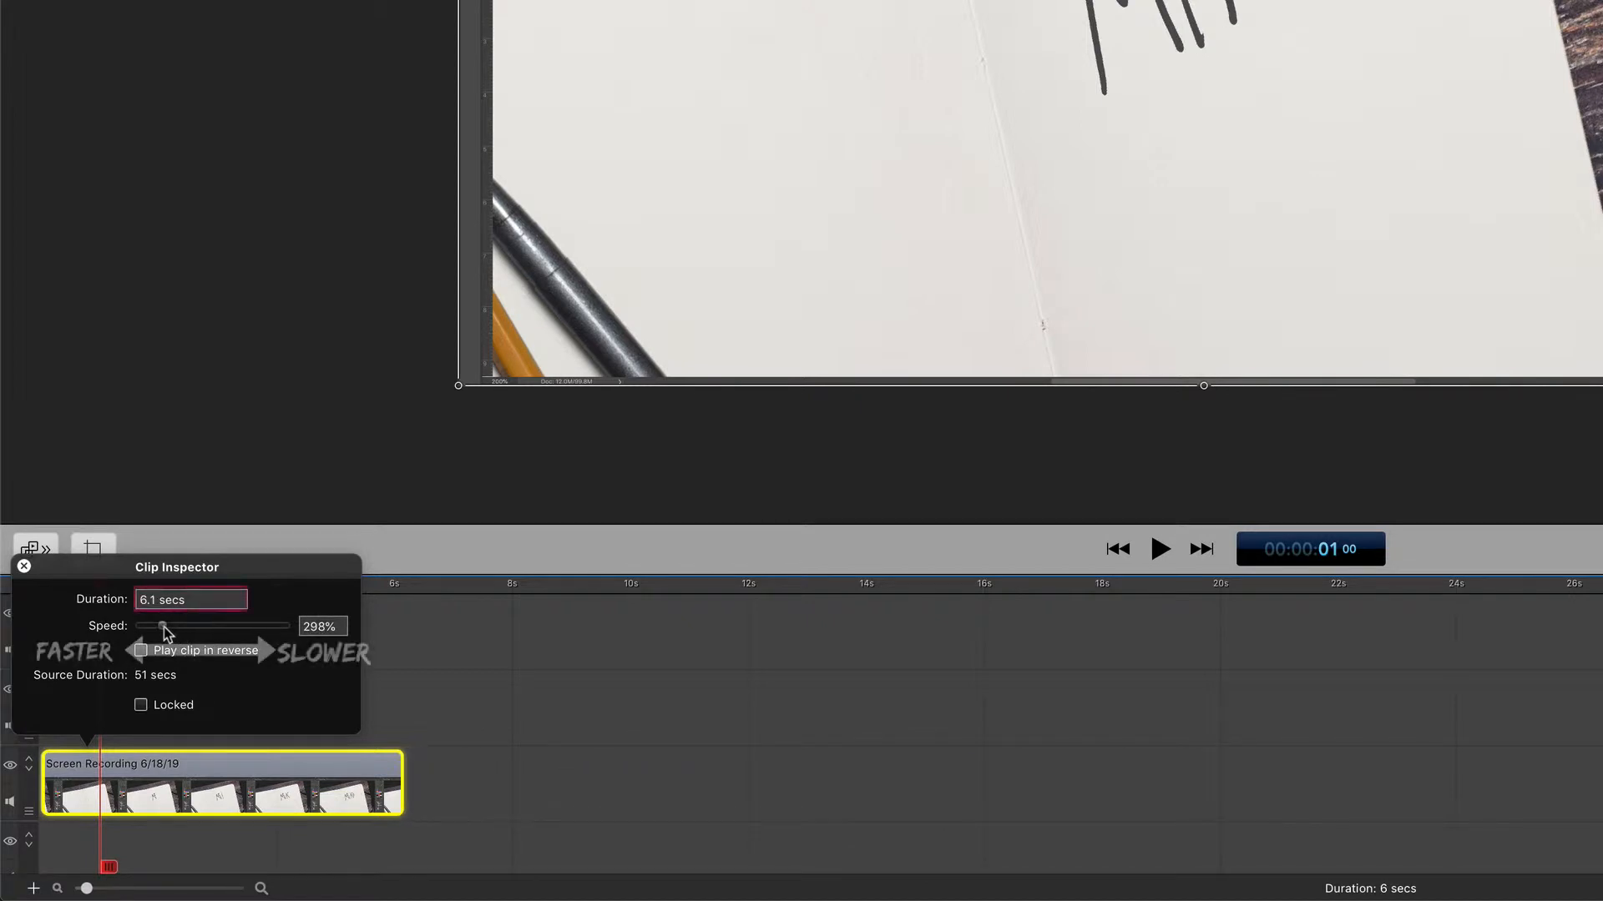
{"action": "left_click_drag", "start_coordinate": [164, 625], "coordinate": [153, 625]}
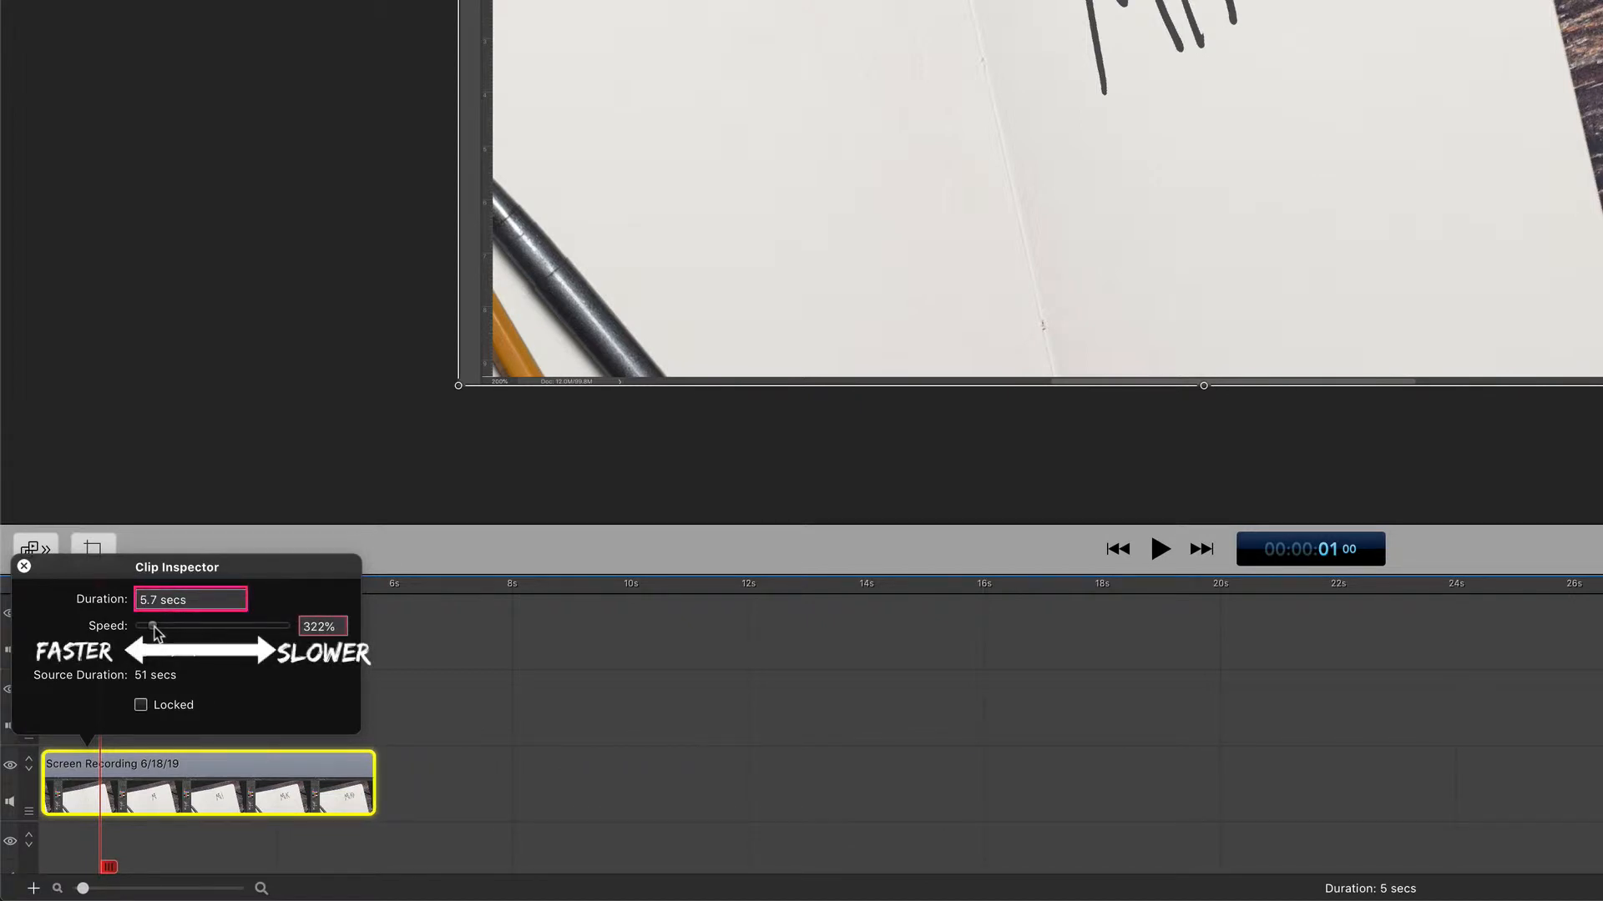
{"action": "left_click_drag", "start_coordinate": [153, 626], "coordinate": [151, 625]}
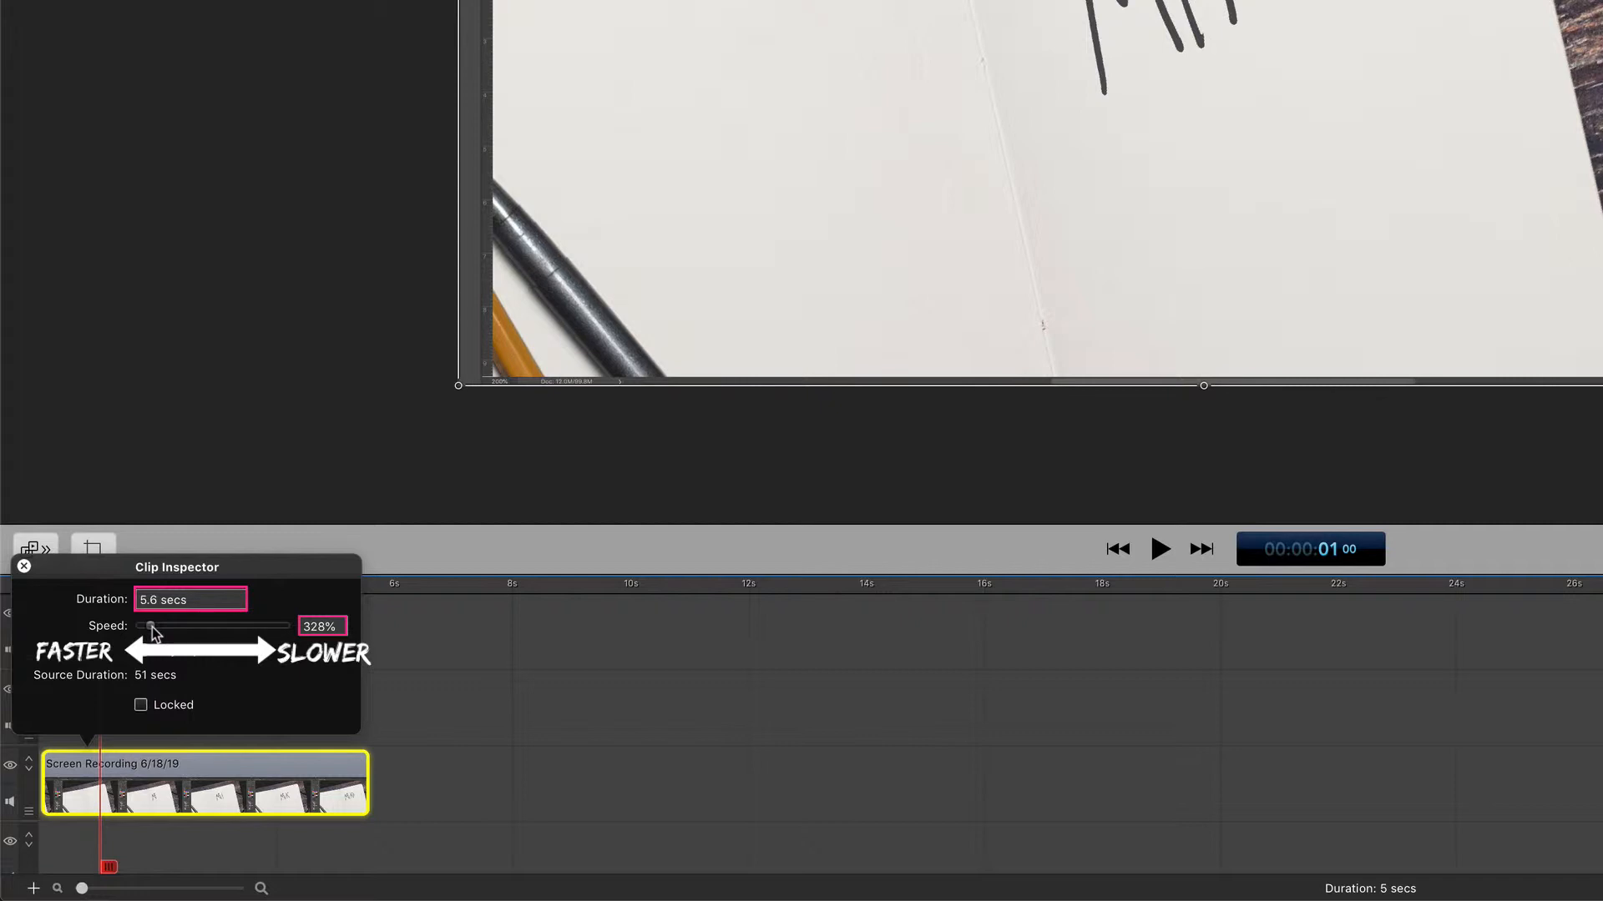
{"action": "left_click_drag", "start_coordinate": [154, 627], "coordinate": [151, 627]}
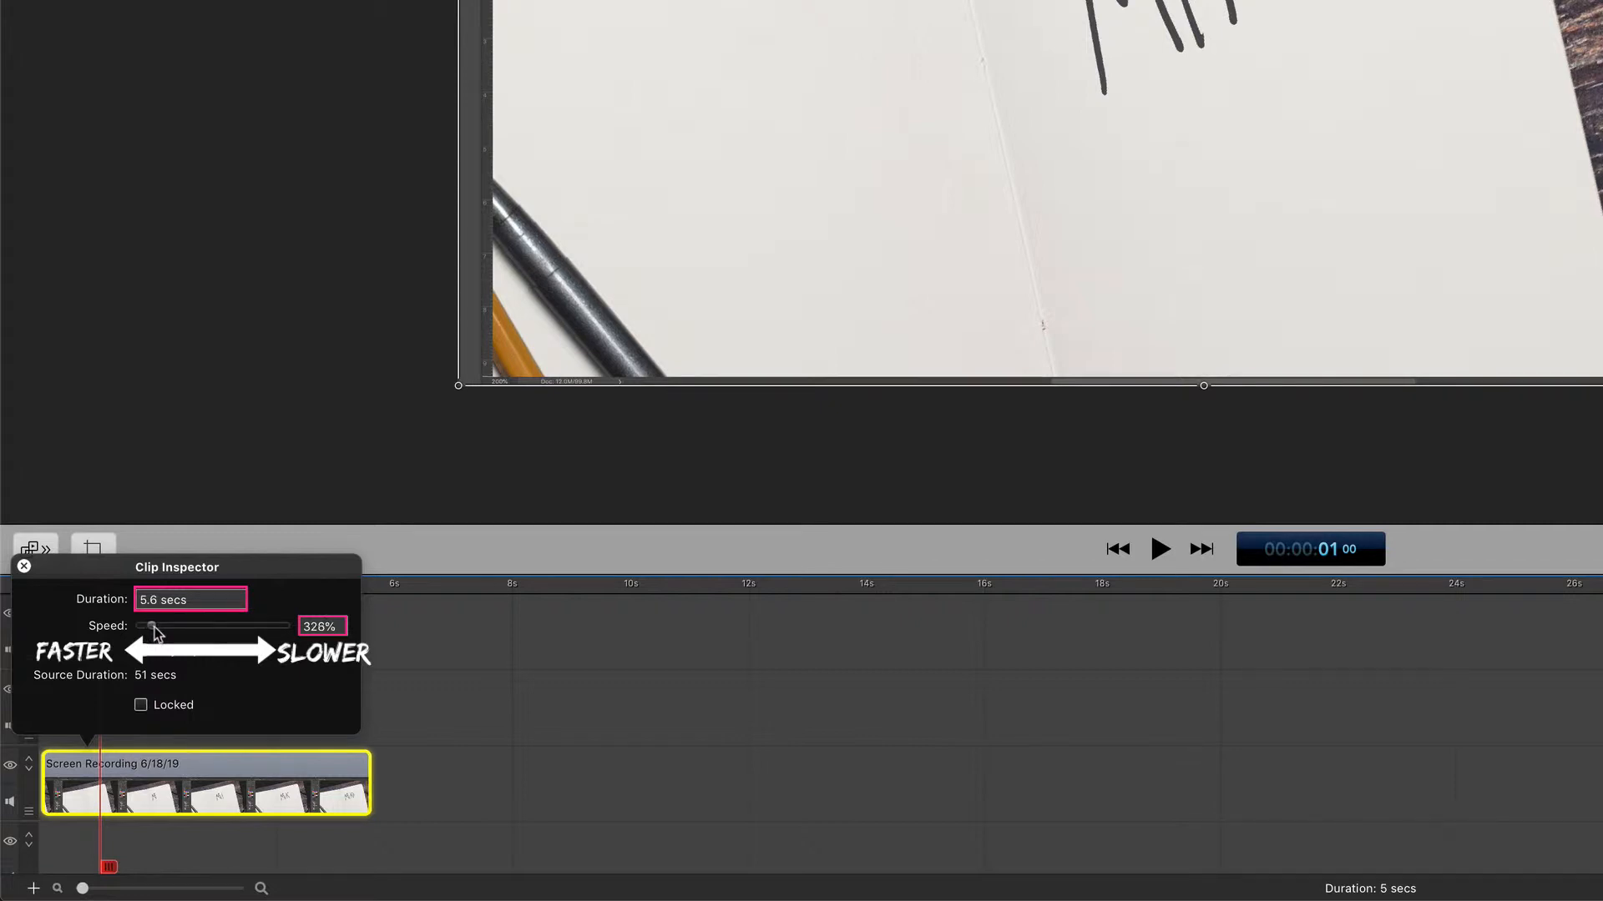
Step: Slow the clip to about half speed, stretching it to roughly 38.9 secs
{"action": "left_click_drag", "start_coordinate": [151, 627], "coordinate": [246, 627]}
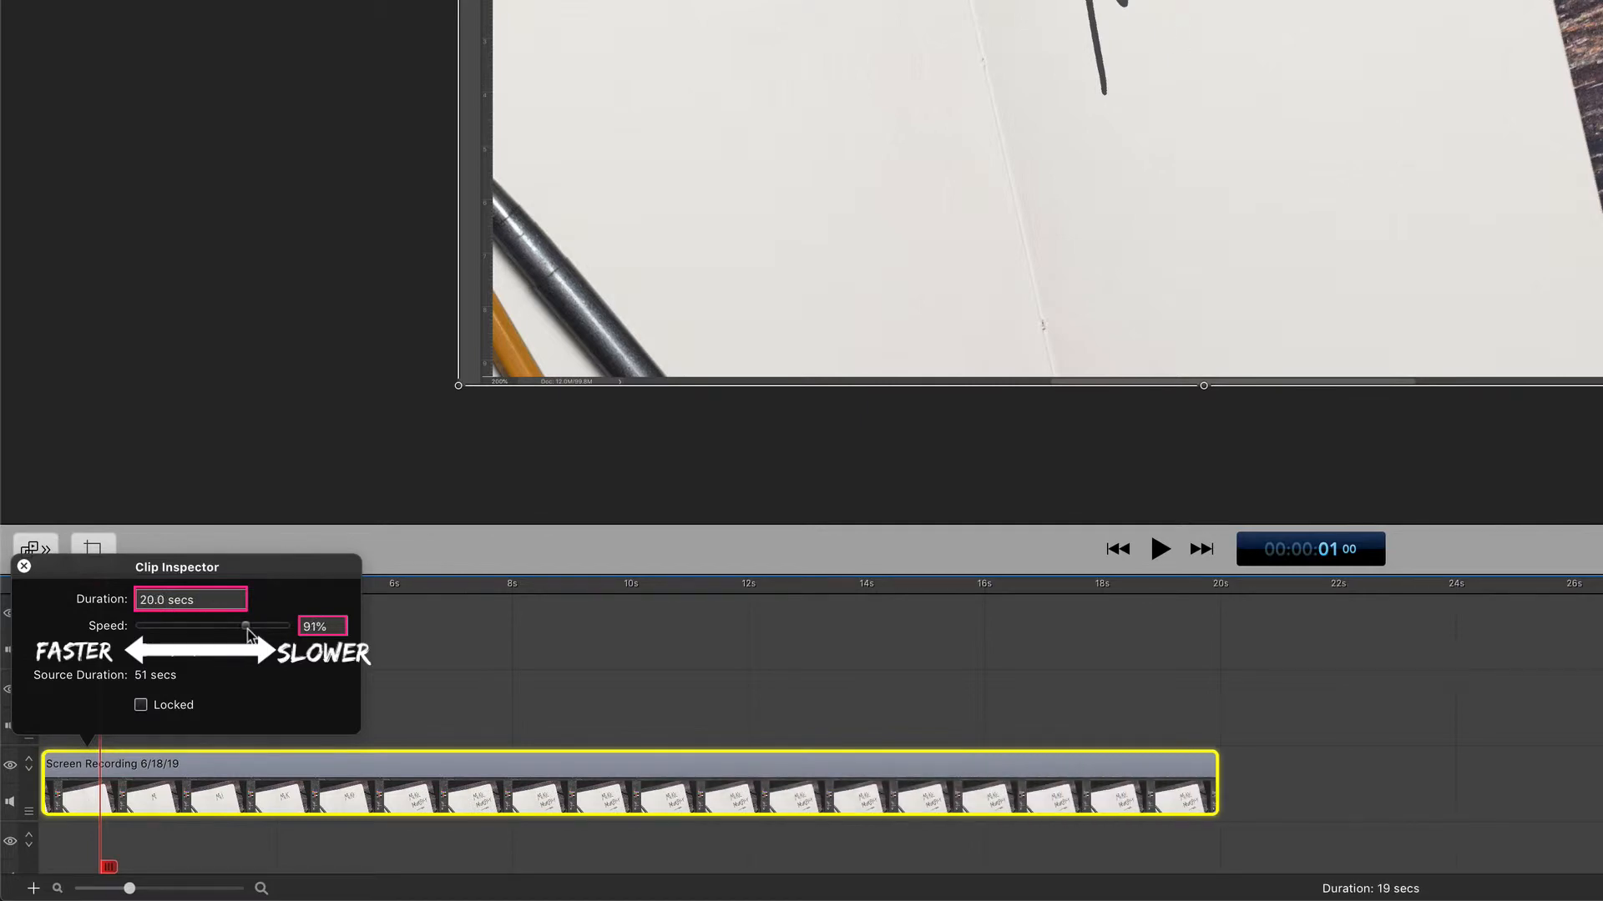
{"action": "left_click_drag", "start_coordinate": [245, 625], "coordinate": [263, 626]}
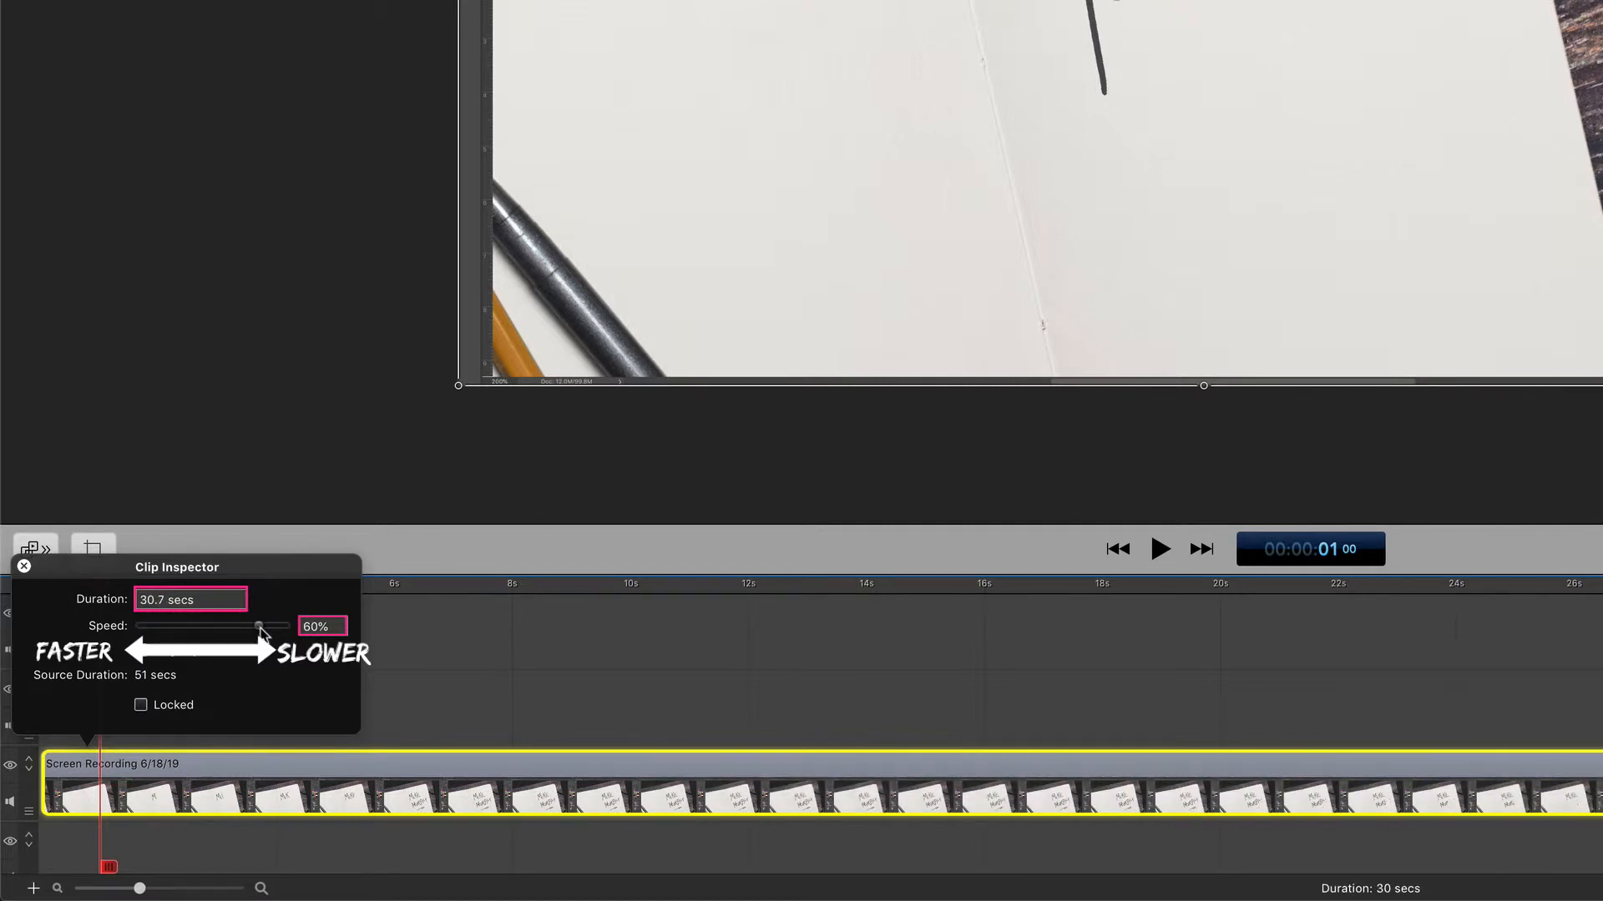
{"action": "left_click_drag", "start_coordinate": [263, 625], "coordinate": [260, 632]}
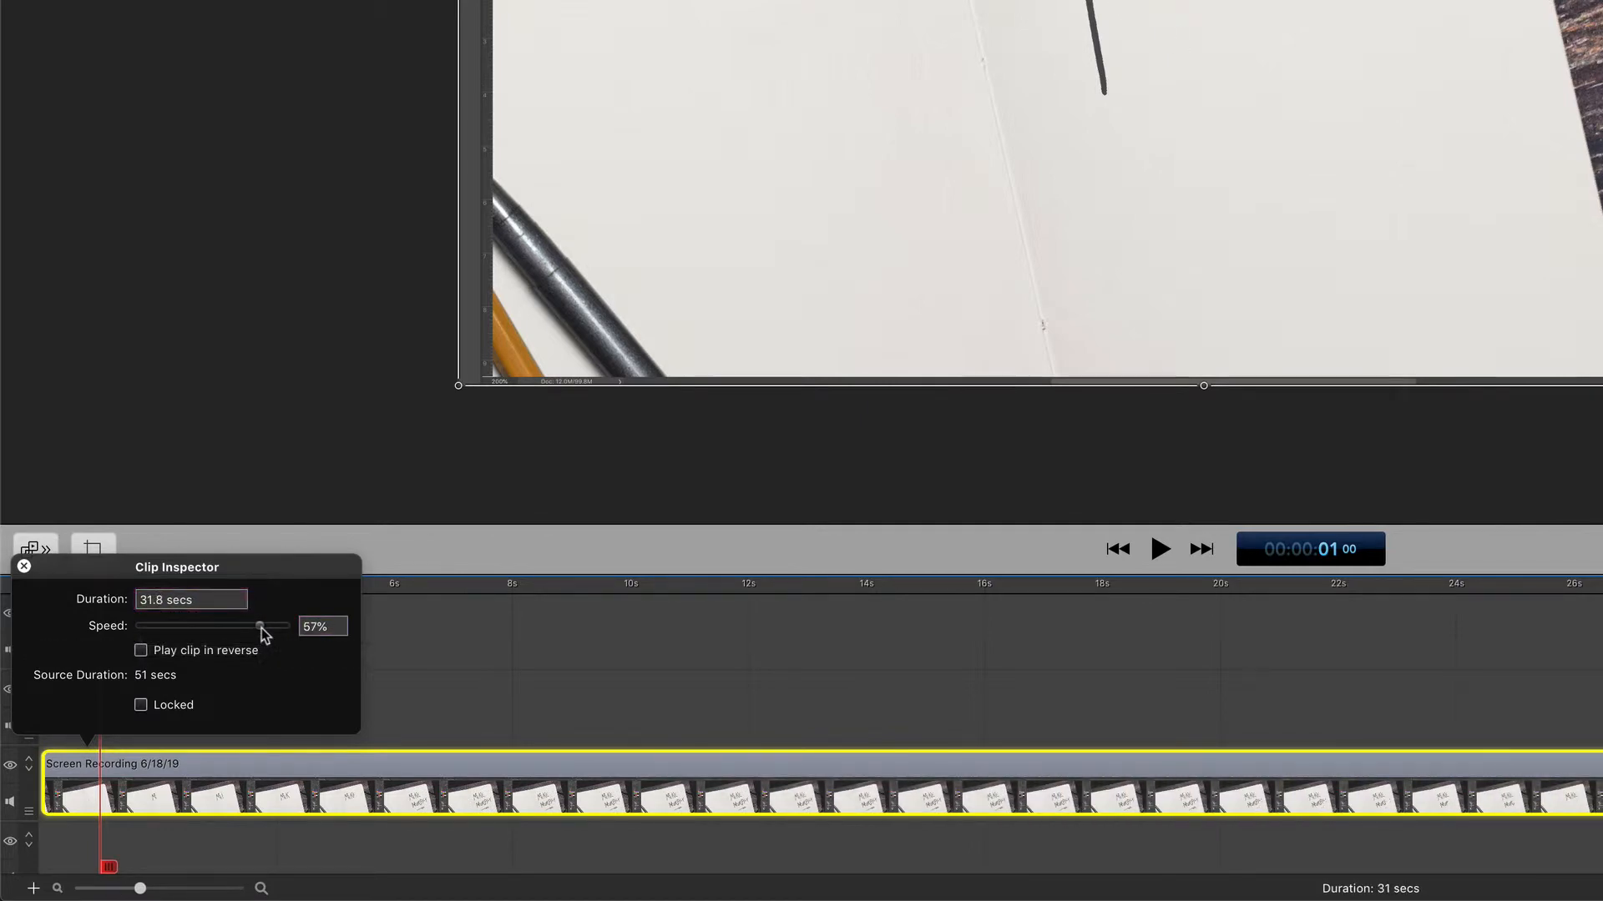
{"action": "left_click_drag", "start_coordinate": [264, 625], "coordinate": [262, 627]}
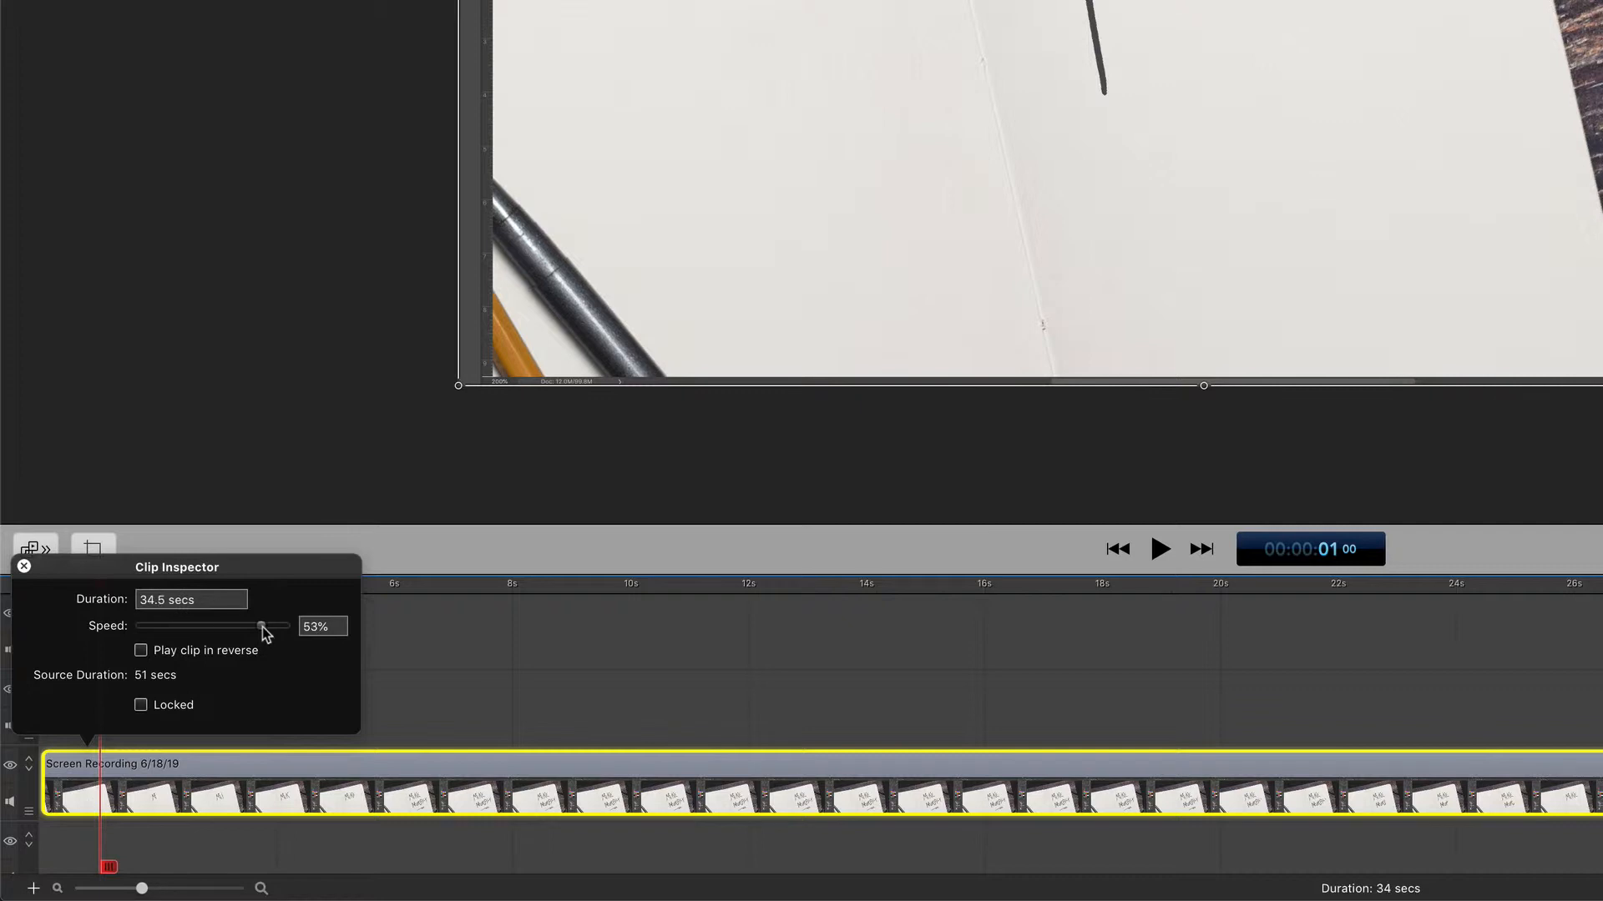
{"action": "left_click_drag", "start_coordinate": [268, 631], "coordinate": [265, 631]}
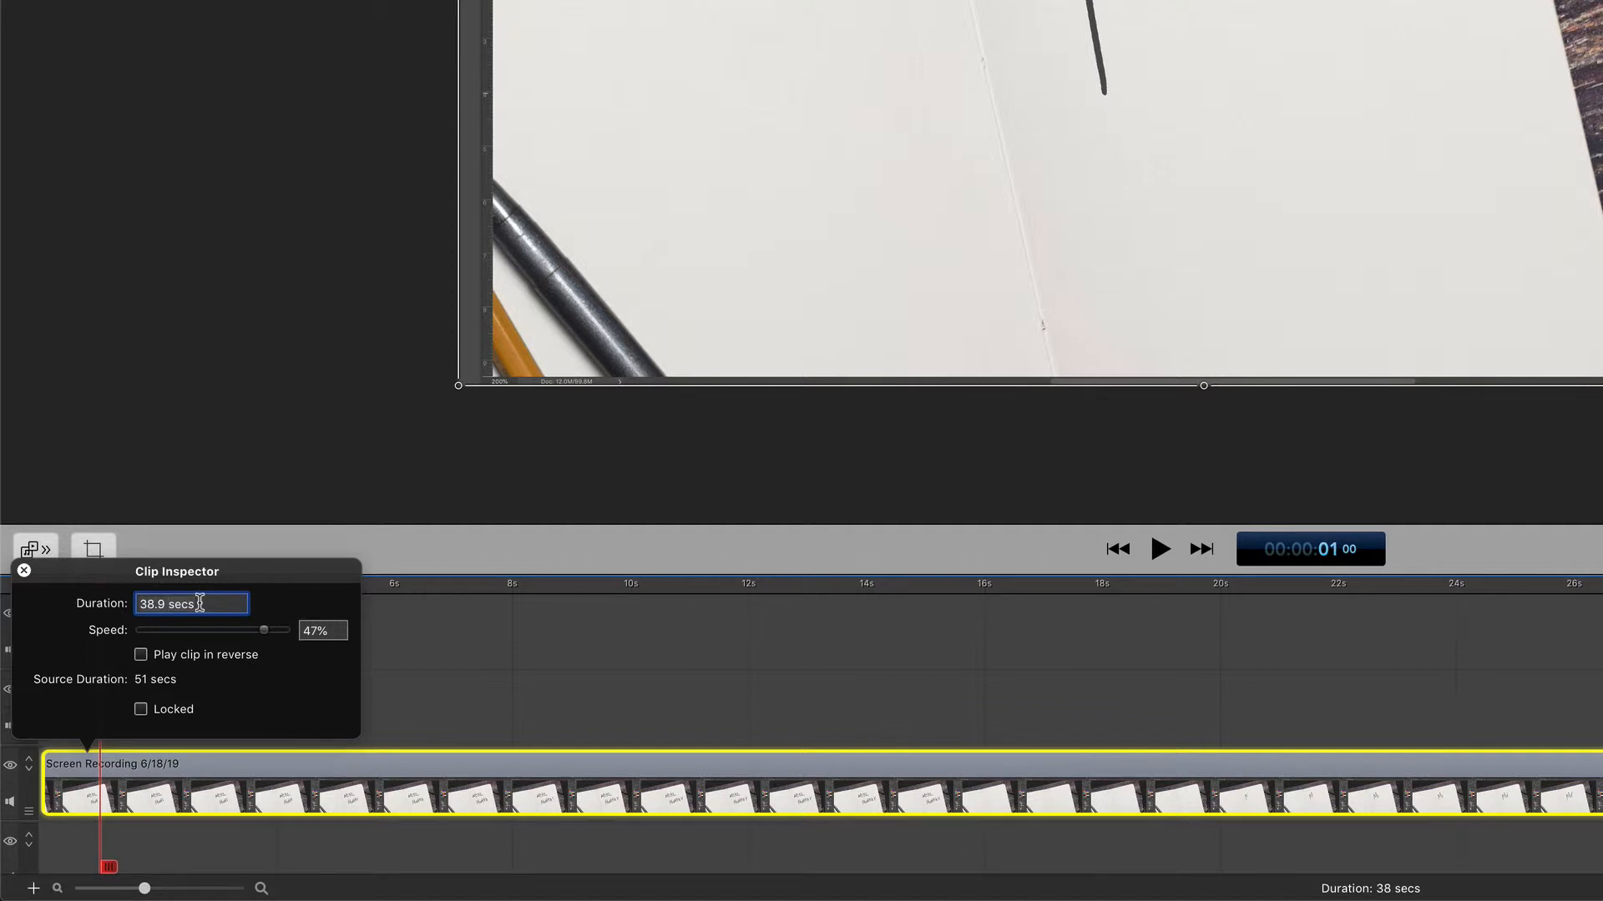
Step: Set the clip's duration to 6.0 secs, speeding up playback
{"action": "type", "text": "4"}
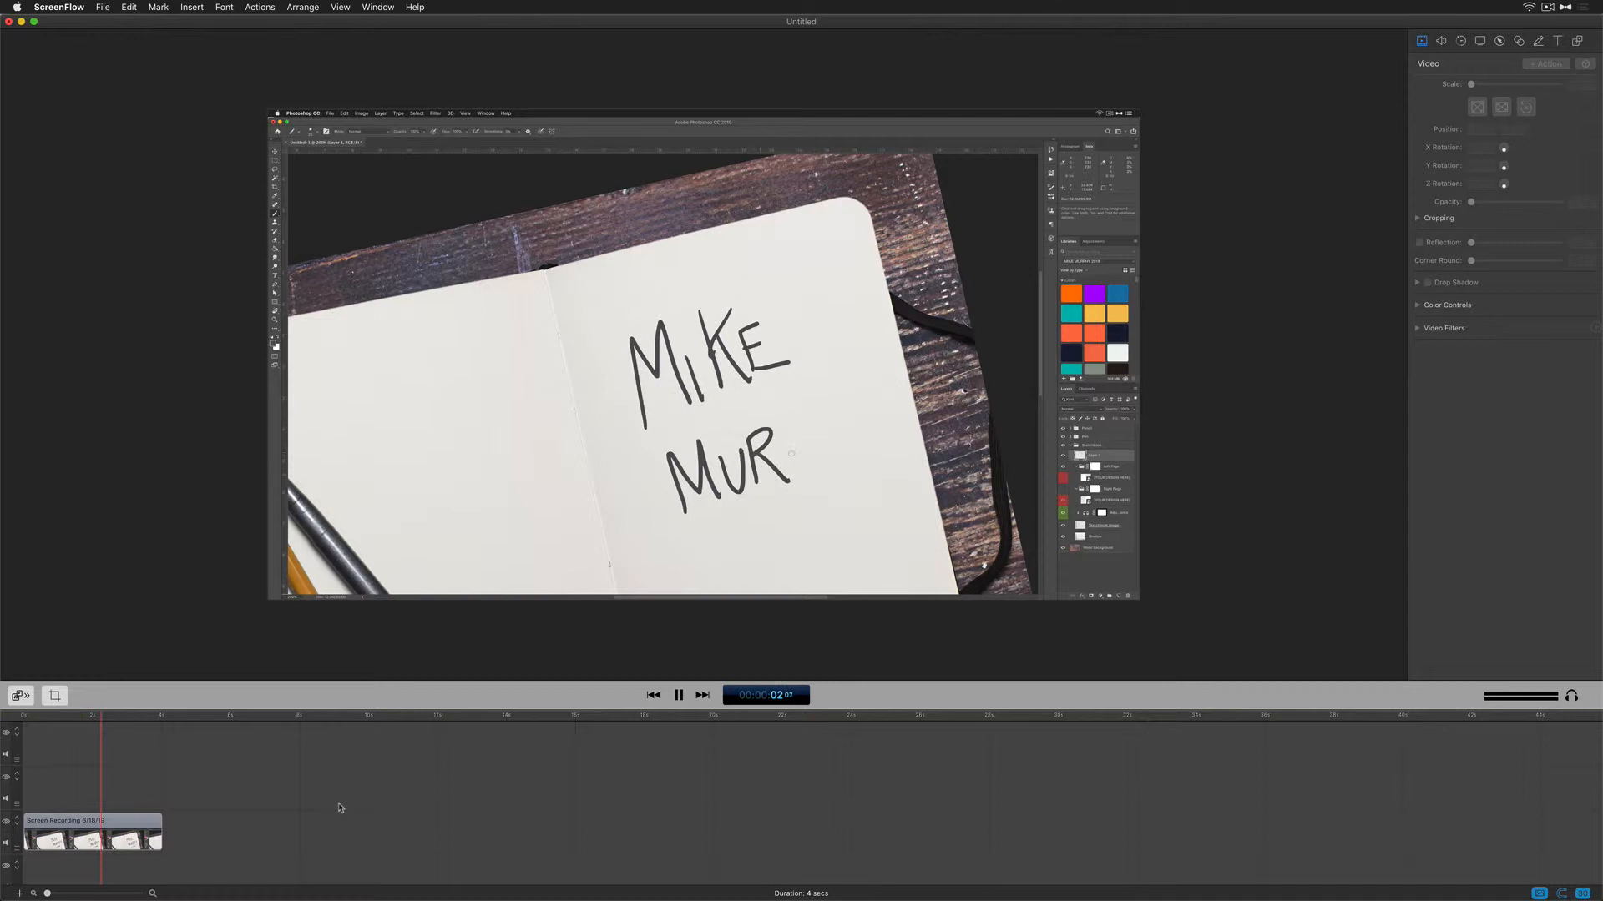
{"action": "left_click", "coordinate": [680, 695]}
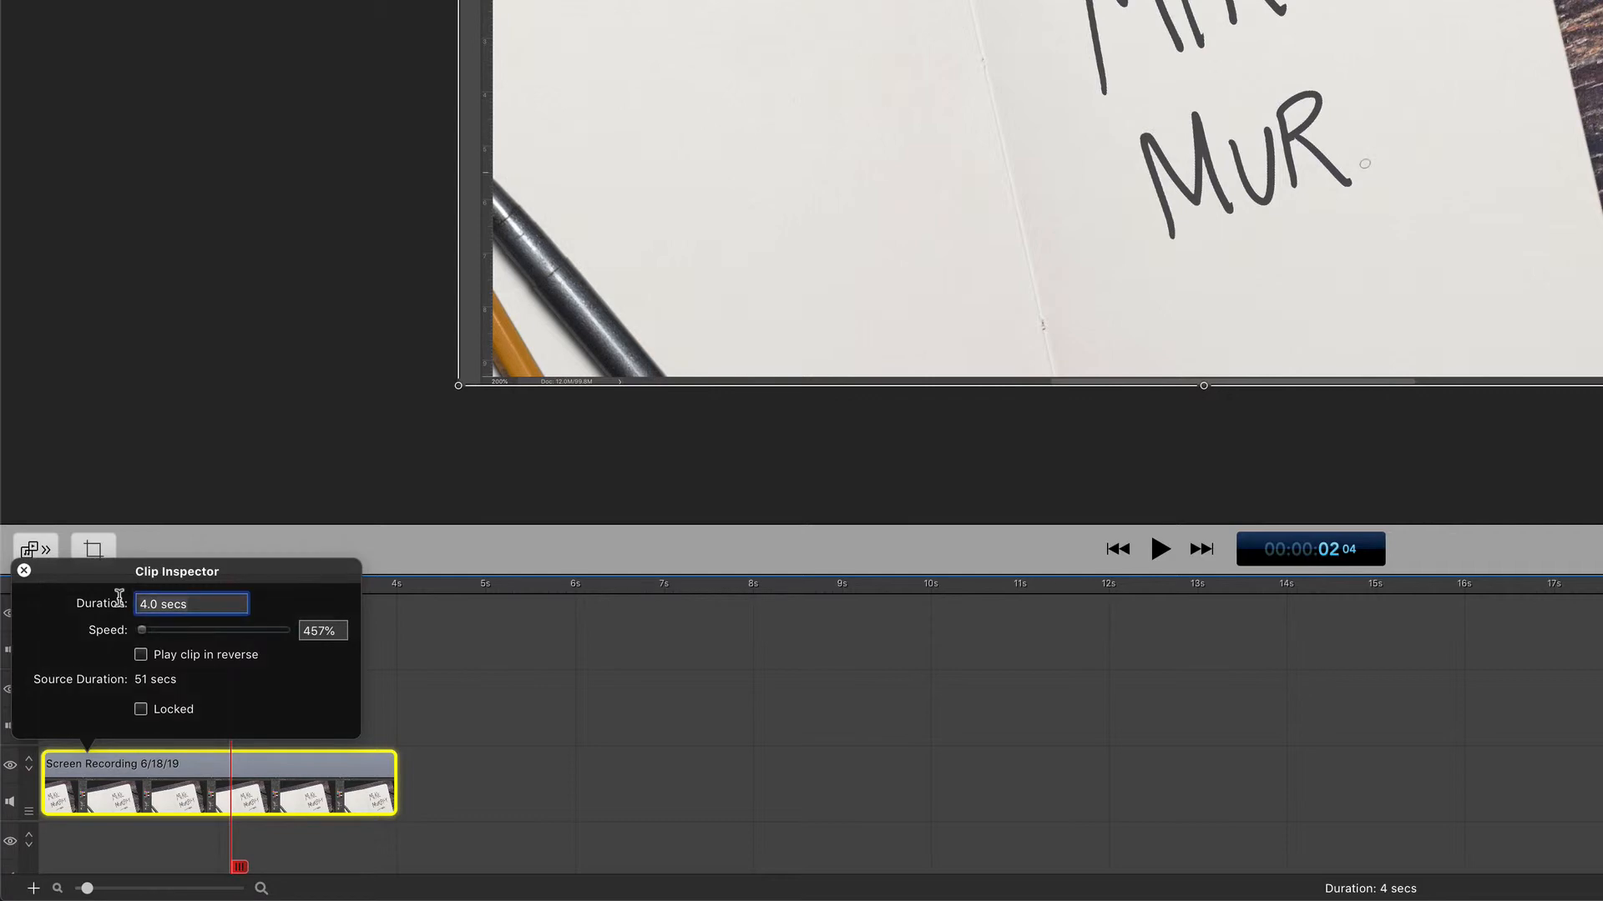
{"action": "type", "text": "6.0 secs"}
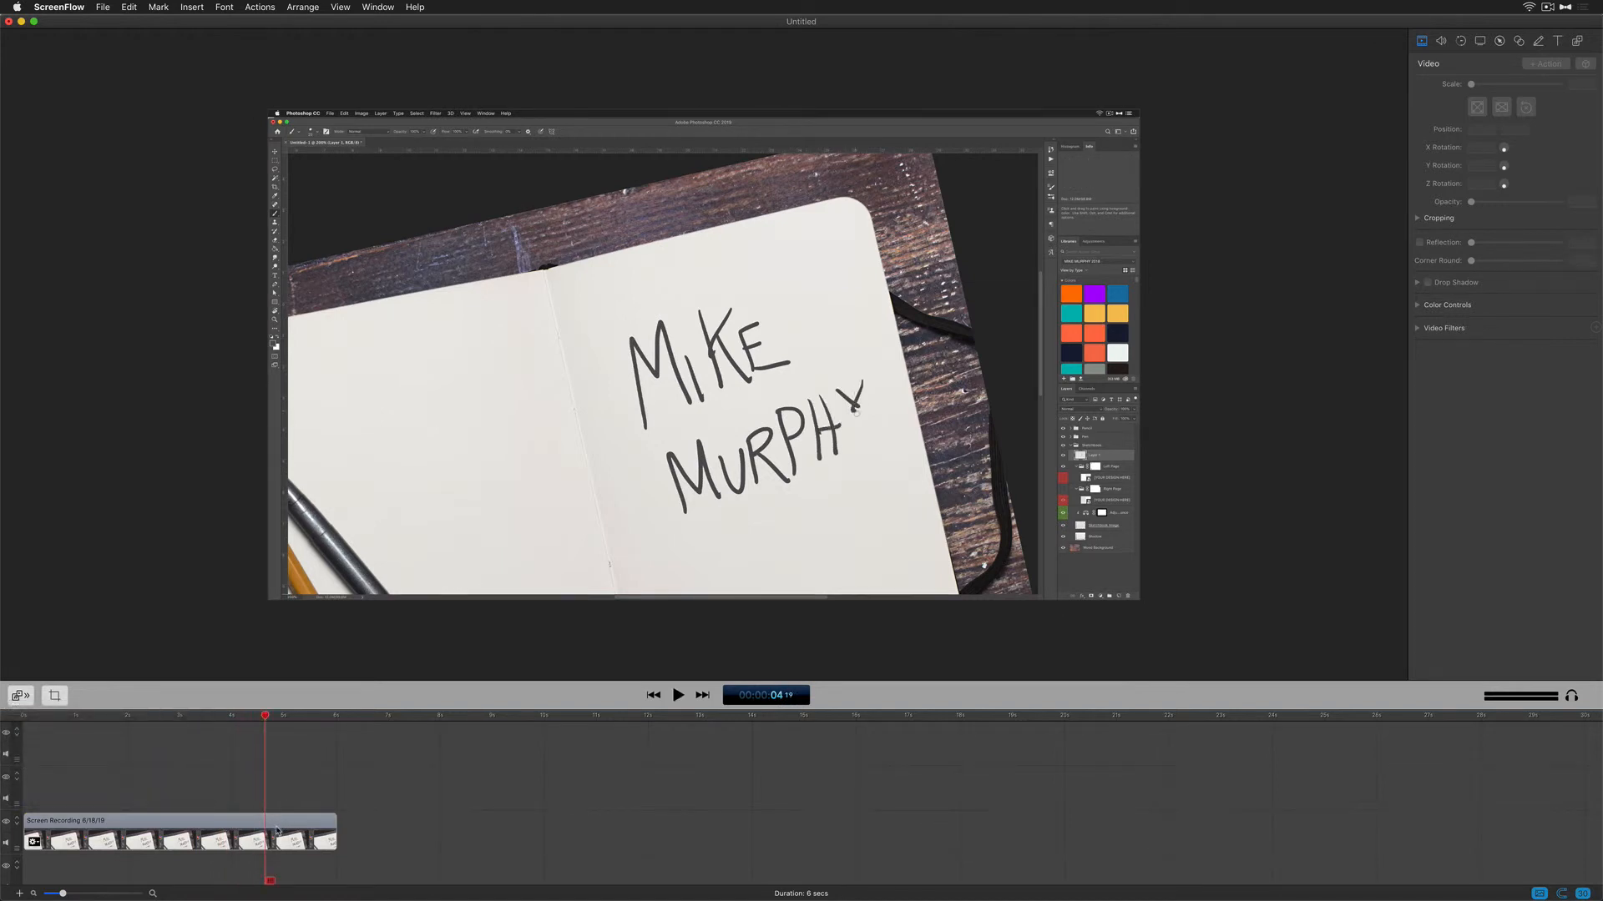
Step: Slow the clip via the Clip Inspector Speed slider so the project runs about 37 secs
{"action": "right_click", "coordinate": [184, 842]}
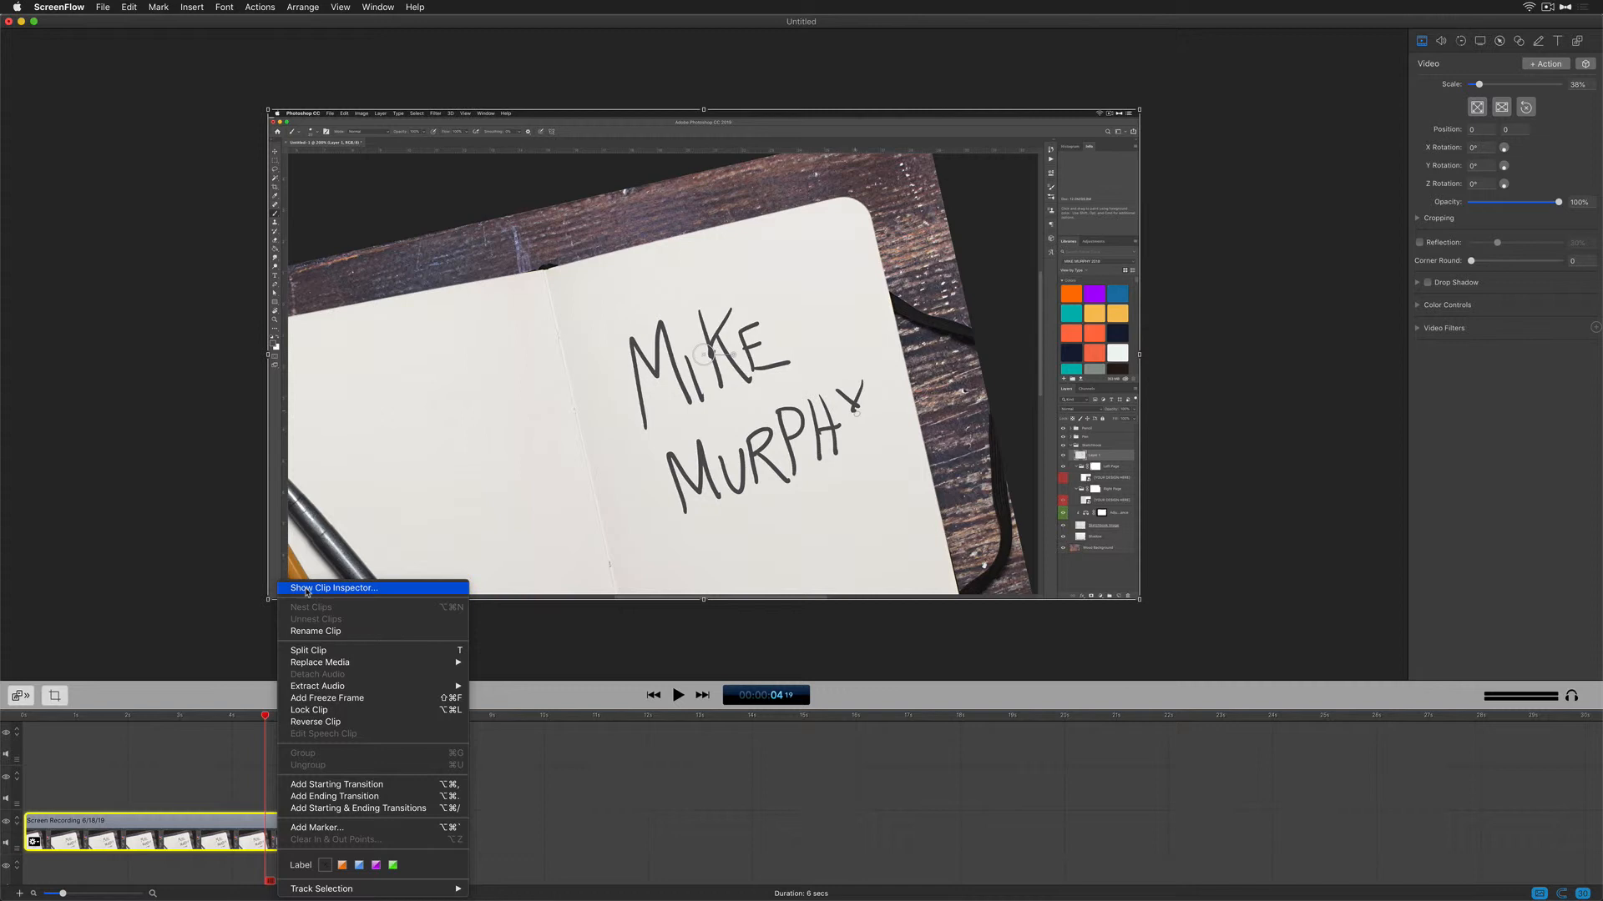
{"action": "left_click", "coordinate": [333, 587]}
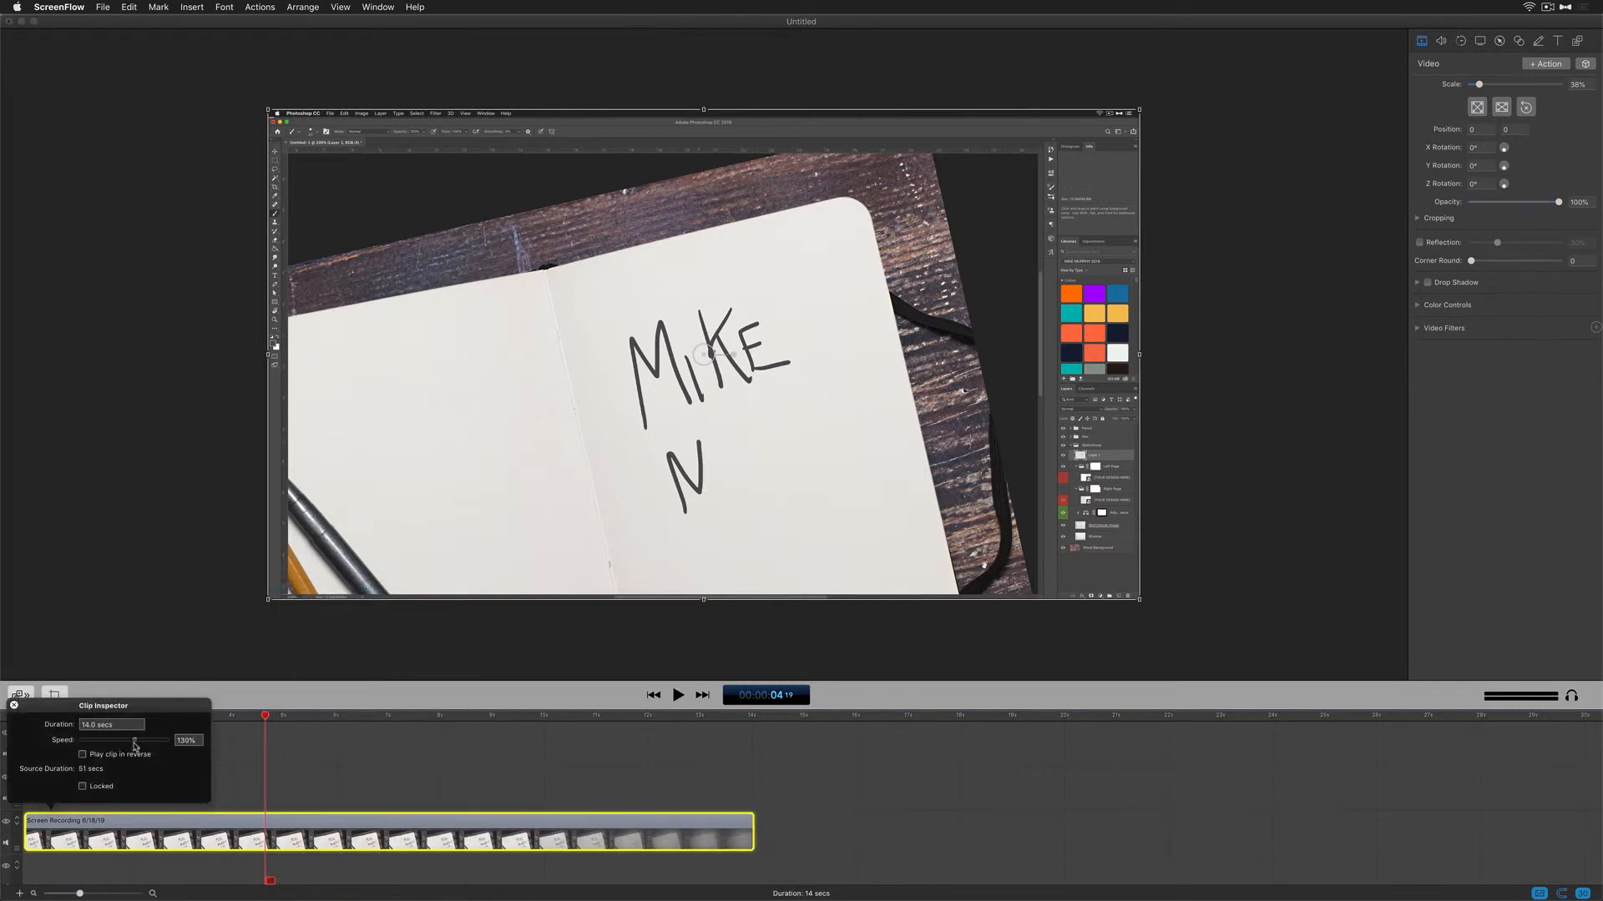
{"action": "left_click_drag", "start_coordinate": [133, 741], "coordinate": [172, 741]}
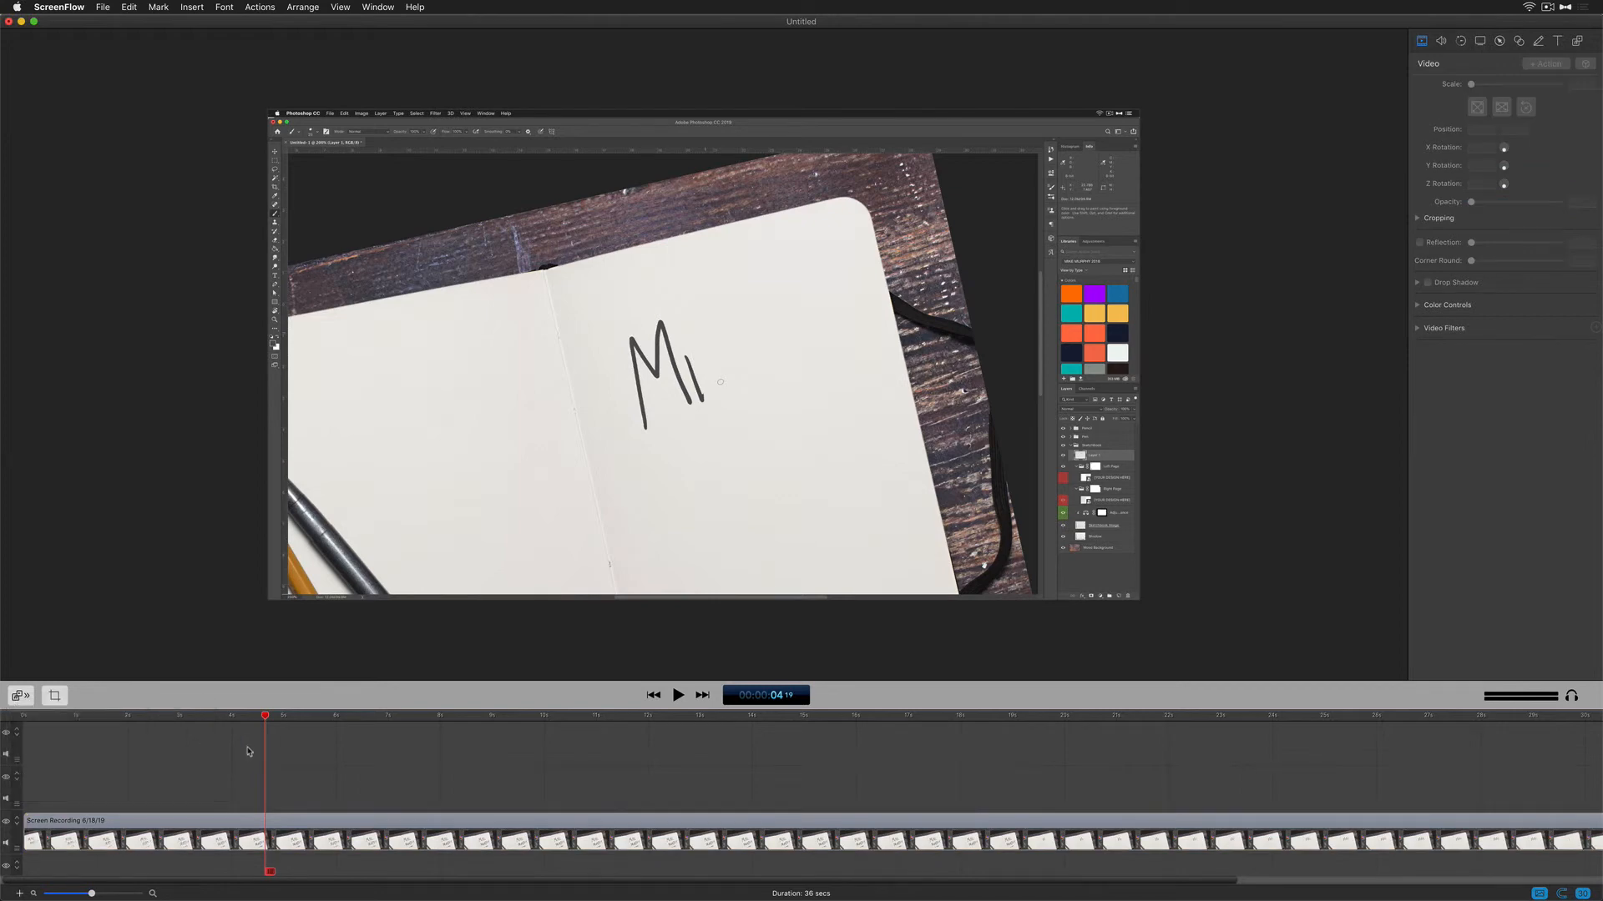
{"action": "left_click", "coordinate": [680, 696]}
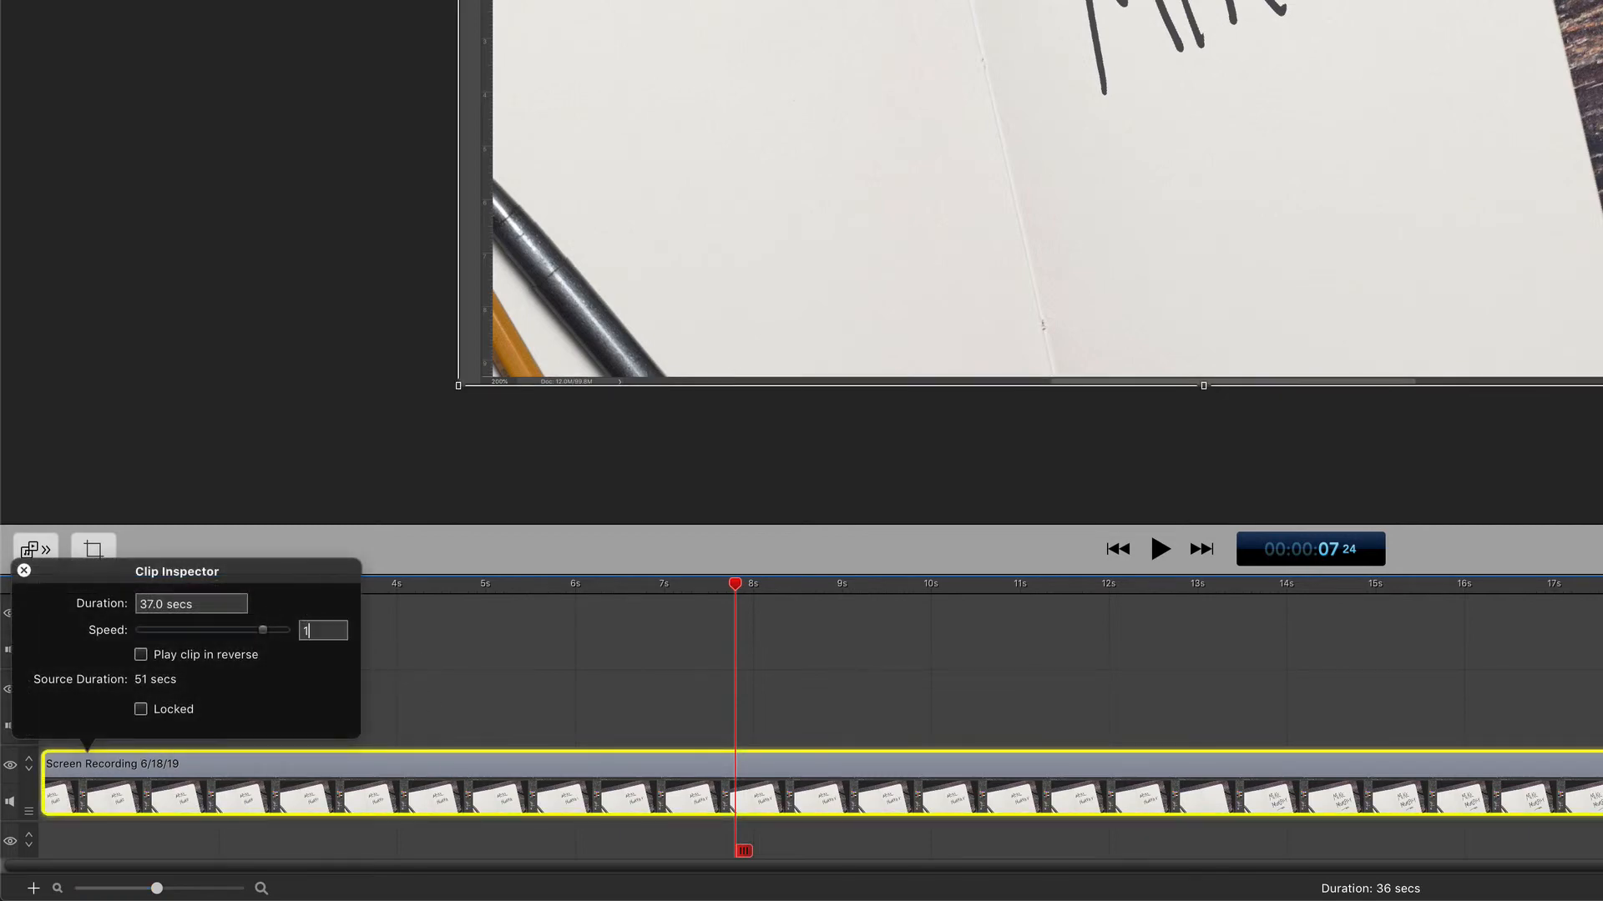
Step: Enter 100 in the Speed percentage field and apply it
{"action": "type", "text": "100"}
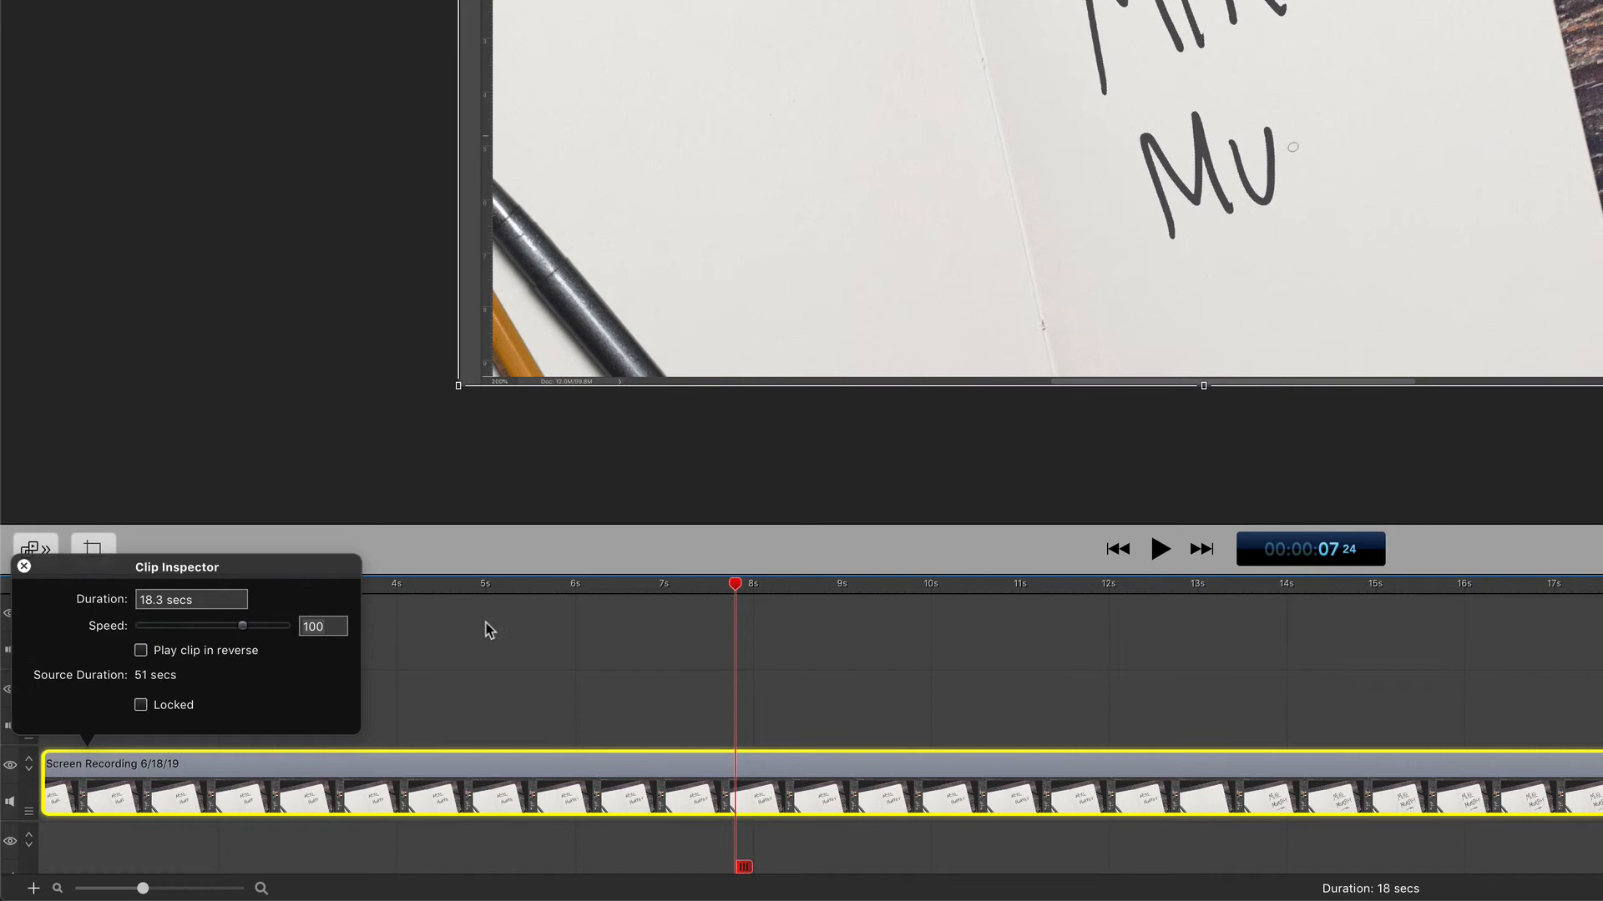
{"action": "left_click", "coordinate": [1160, 549]}
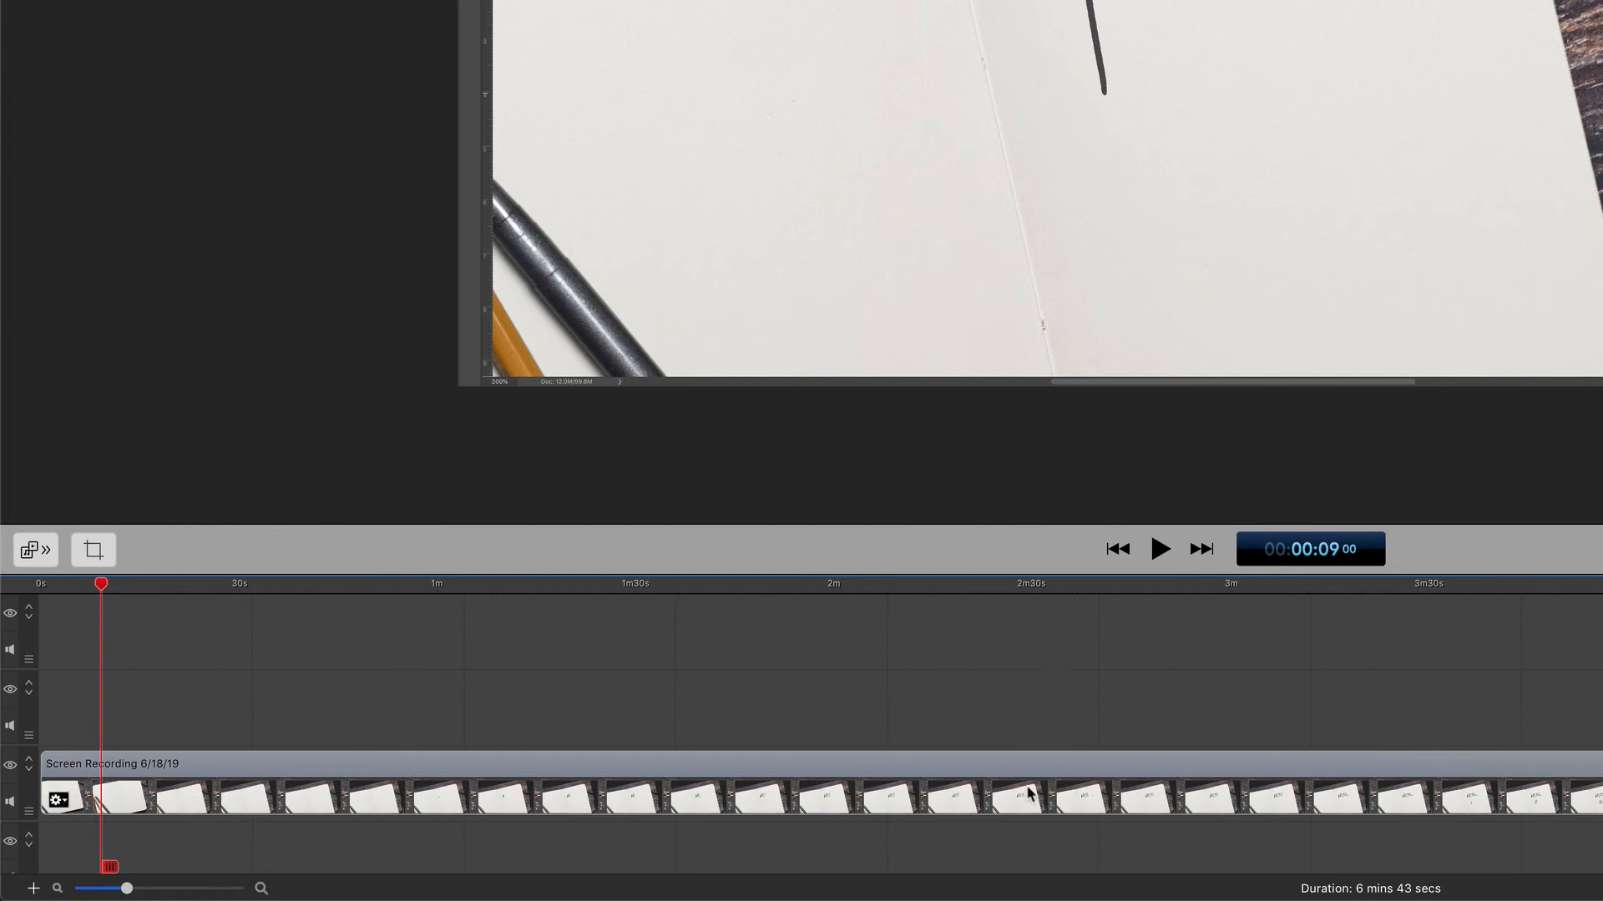
Step: Drag the clip's speed to 0%, stretching the project to 1 hour 19 mins 41 secs
{"action": "right_click", "coordinate": [1025, 800]}
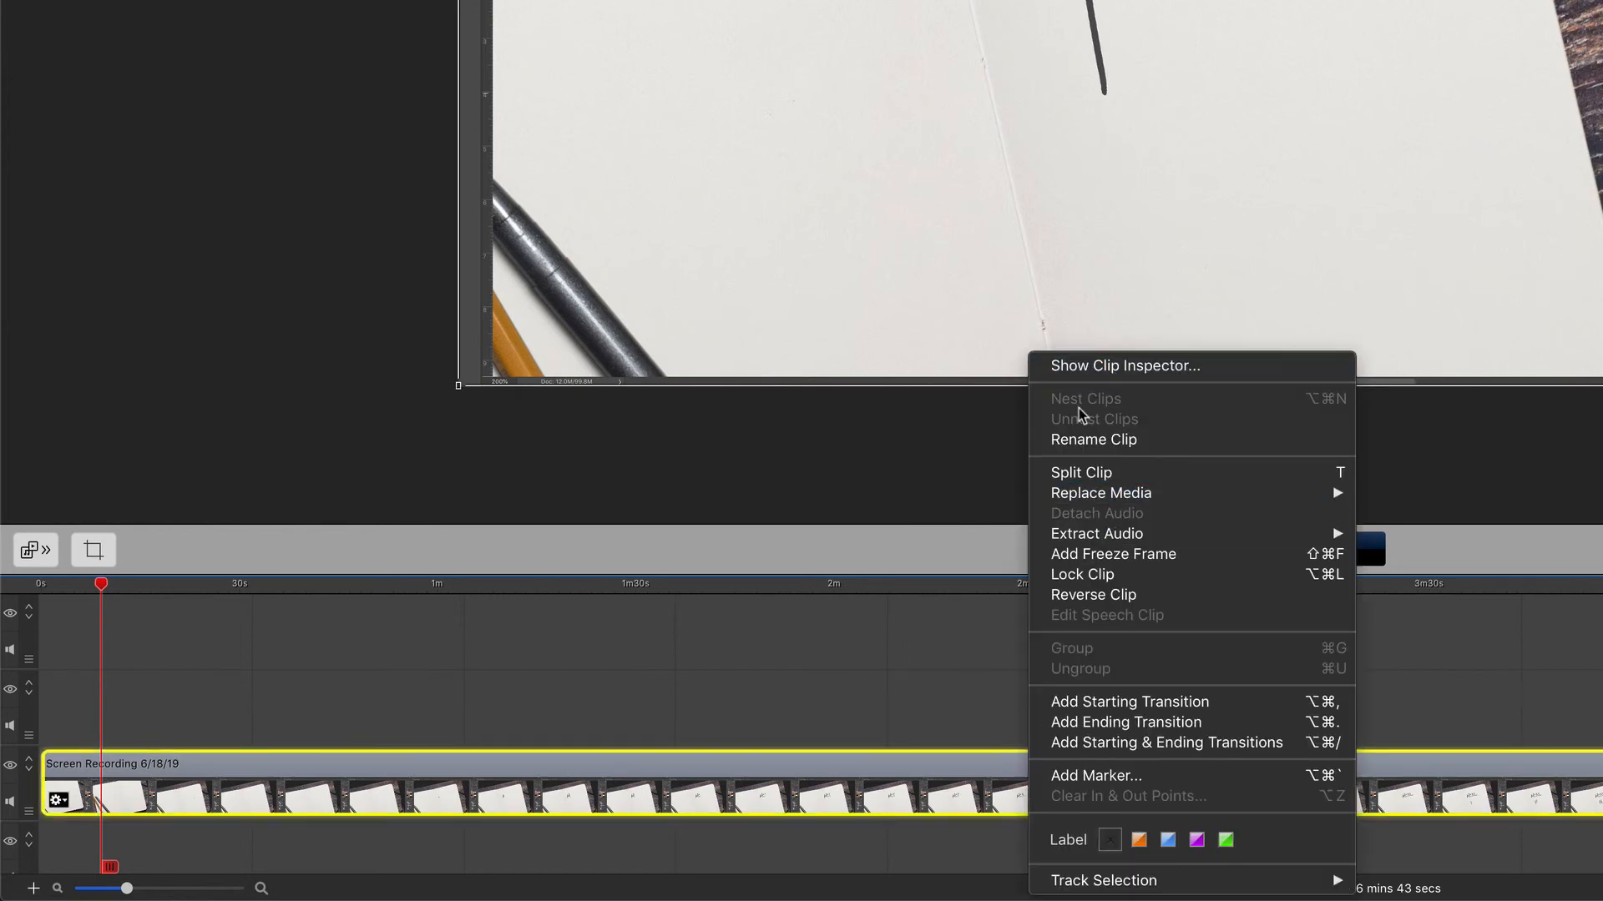
{"action": "left_click", "coordinate": [1125, 366]}
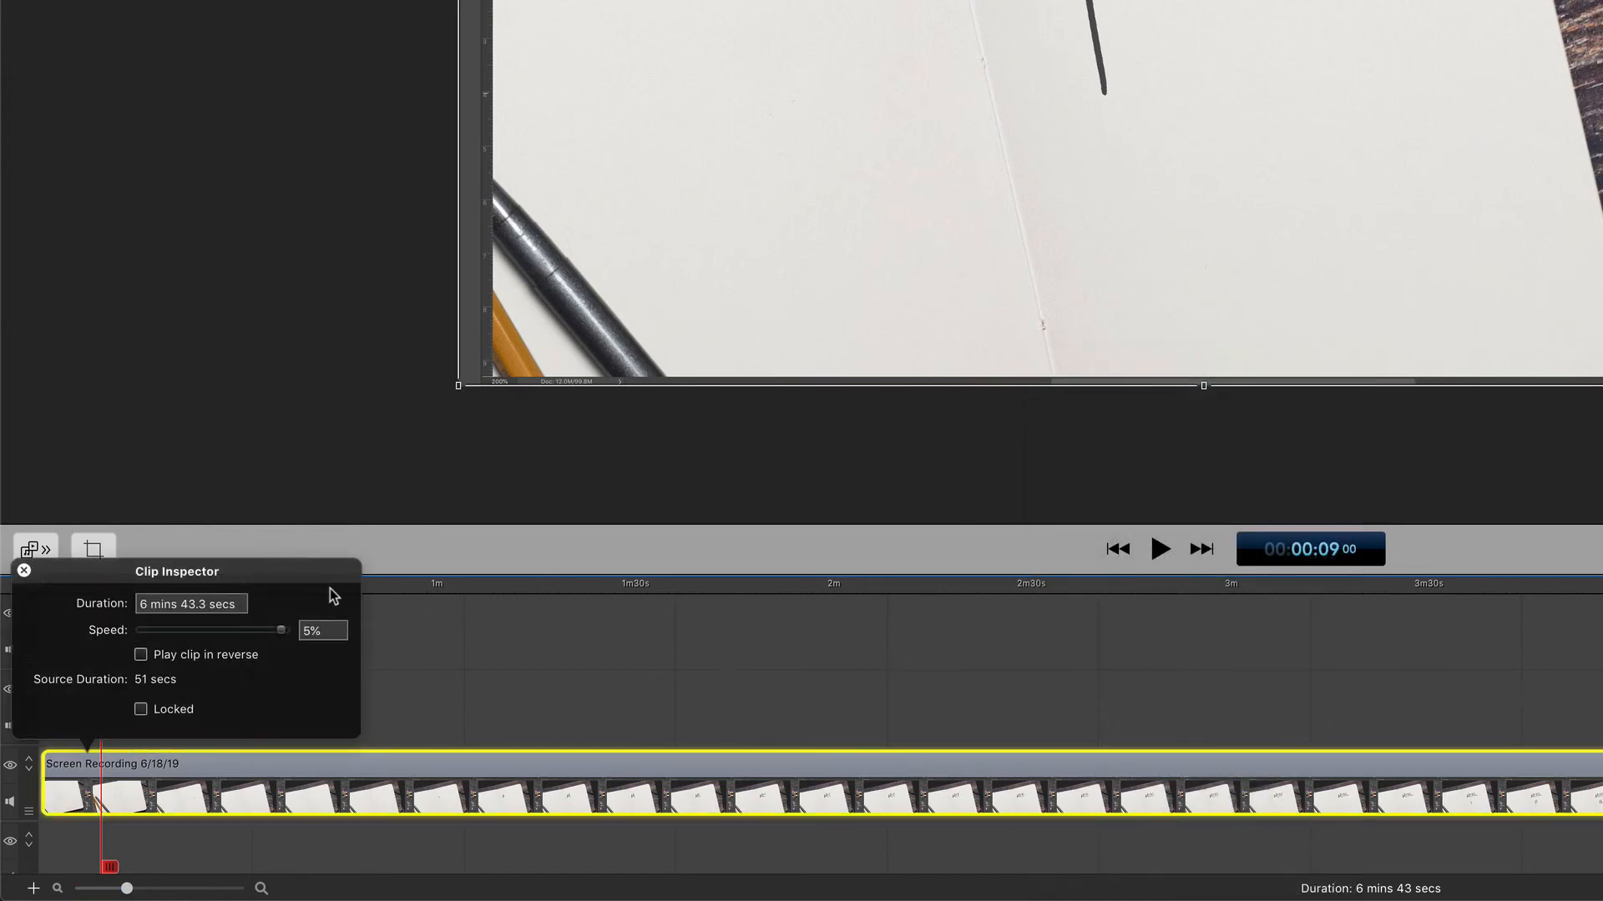
{"action": "left_click_drag", "start_coordinate": [281, 630], "coordinate": [154, 625]}
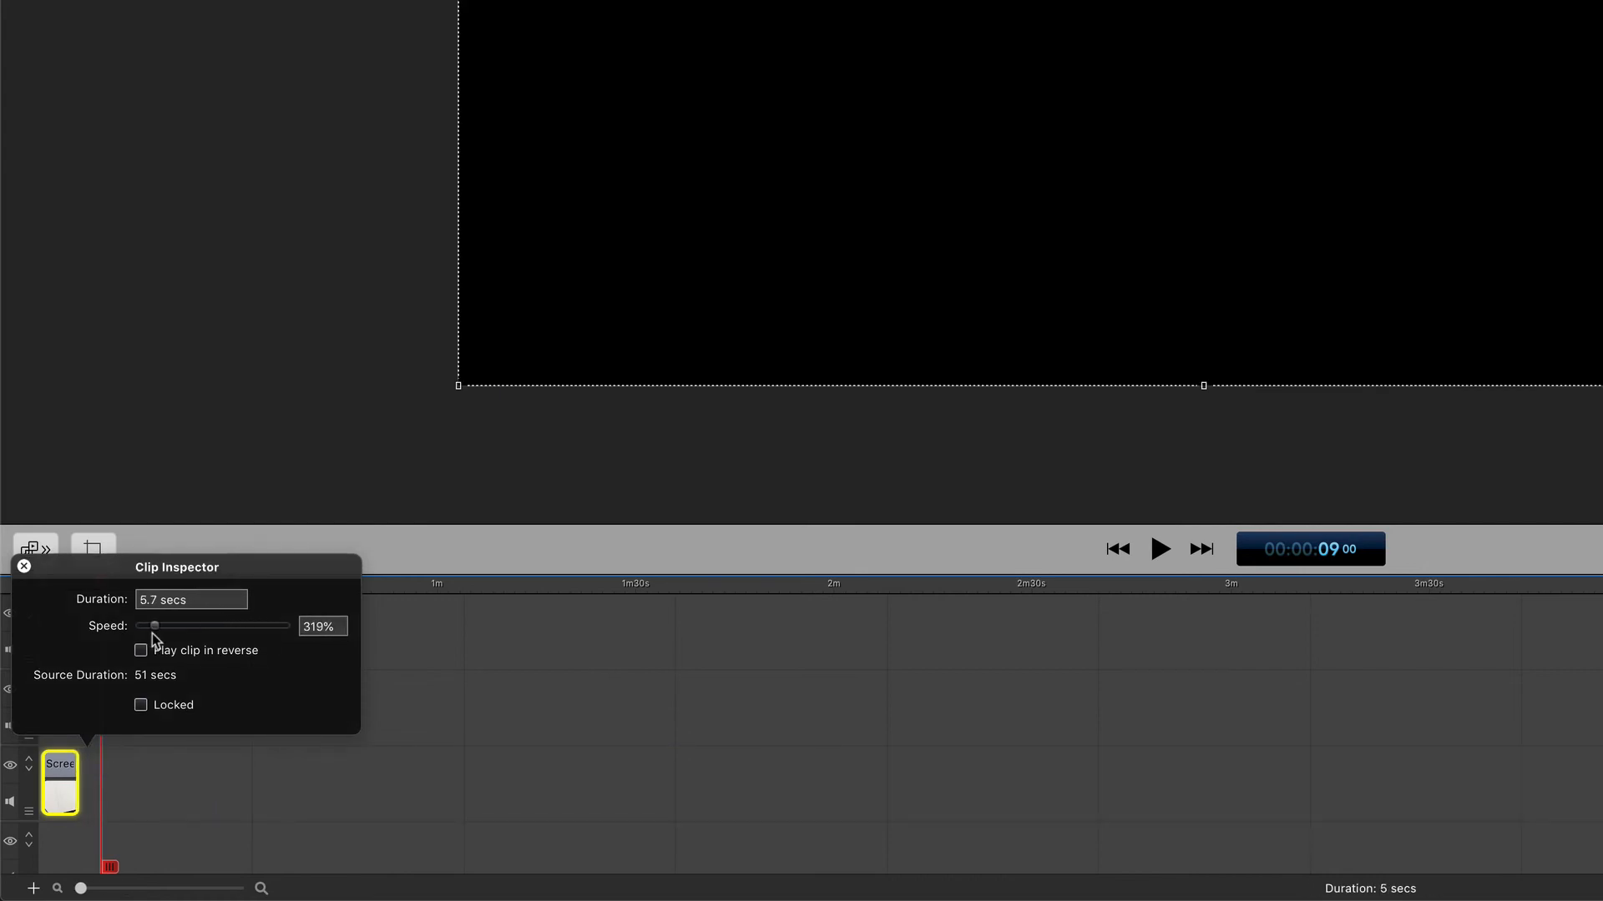
{"action": "left_click_drag", "start_coordinate": [154, 625], "coordinate": [287, 625]}
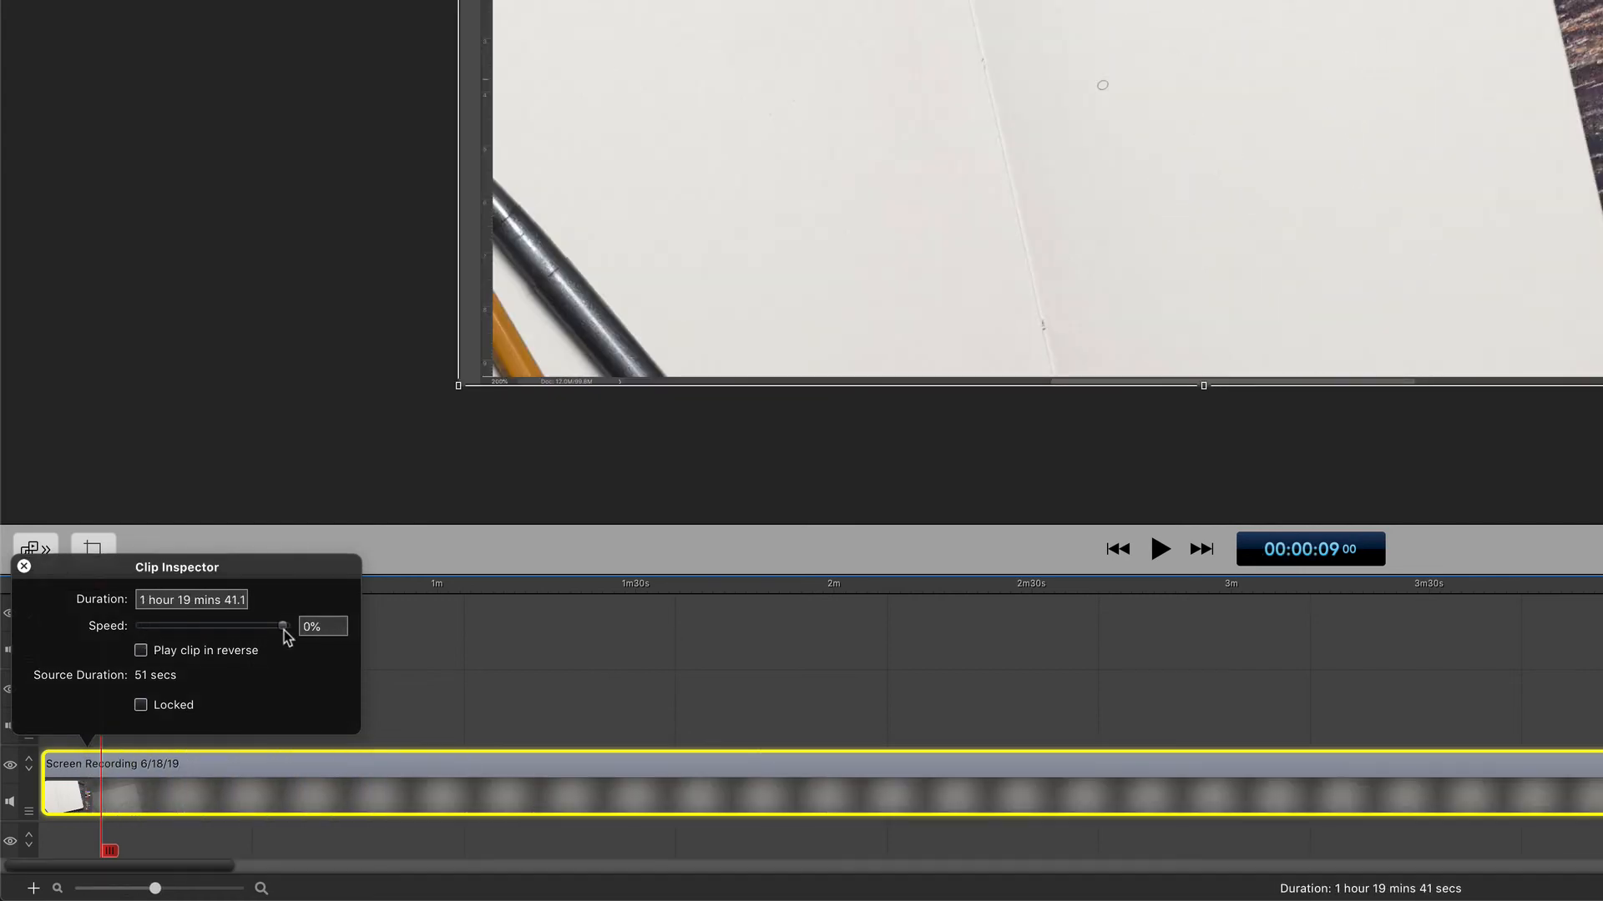